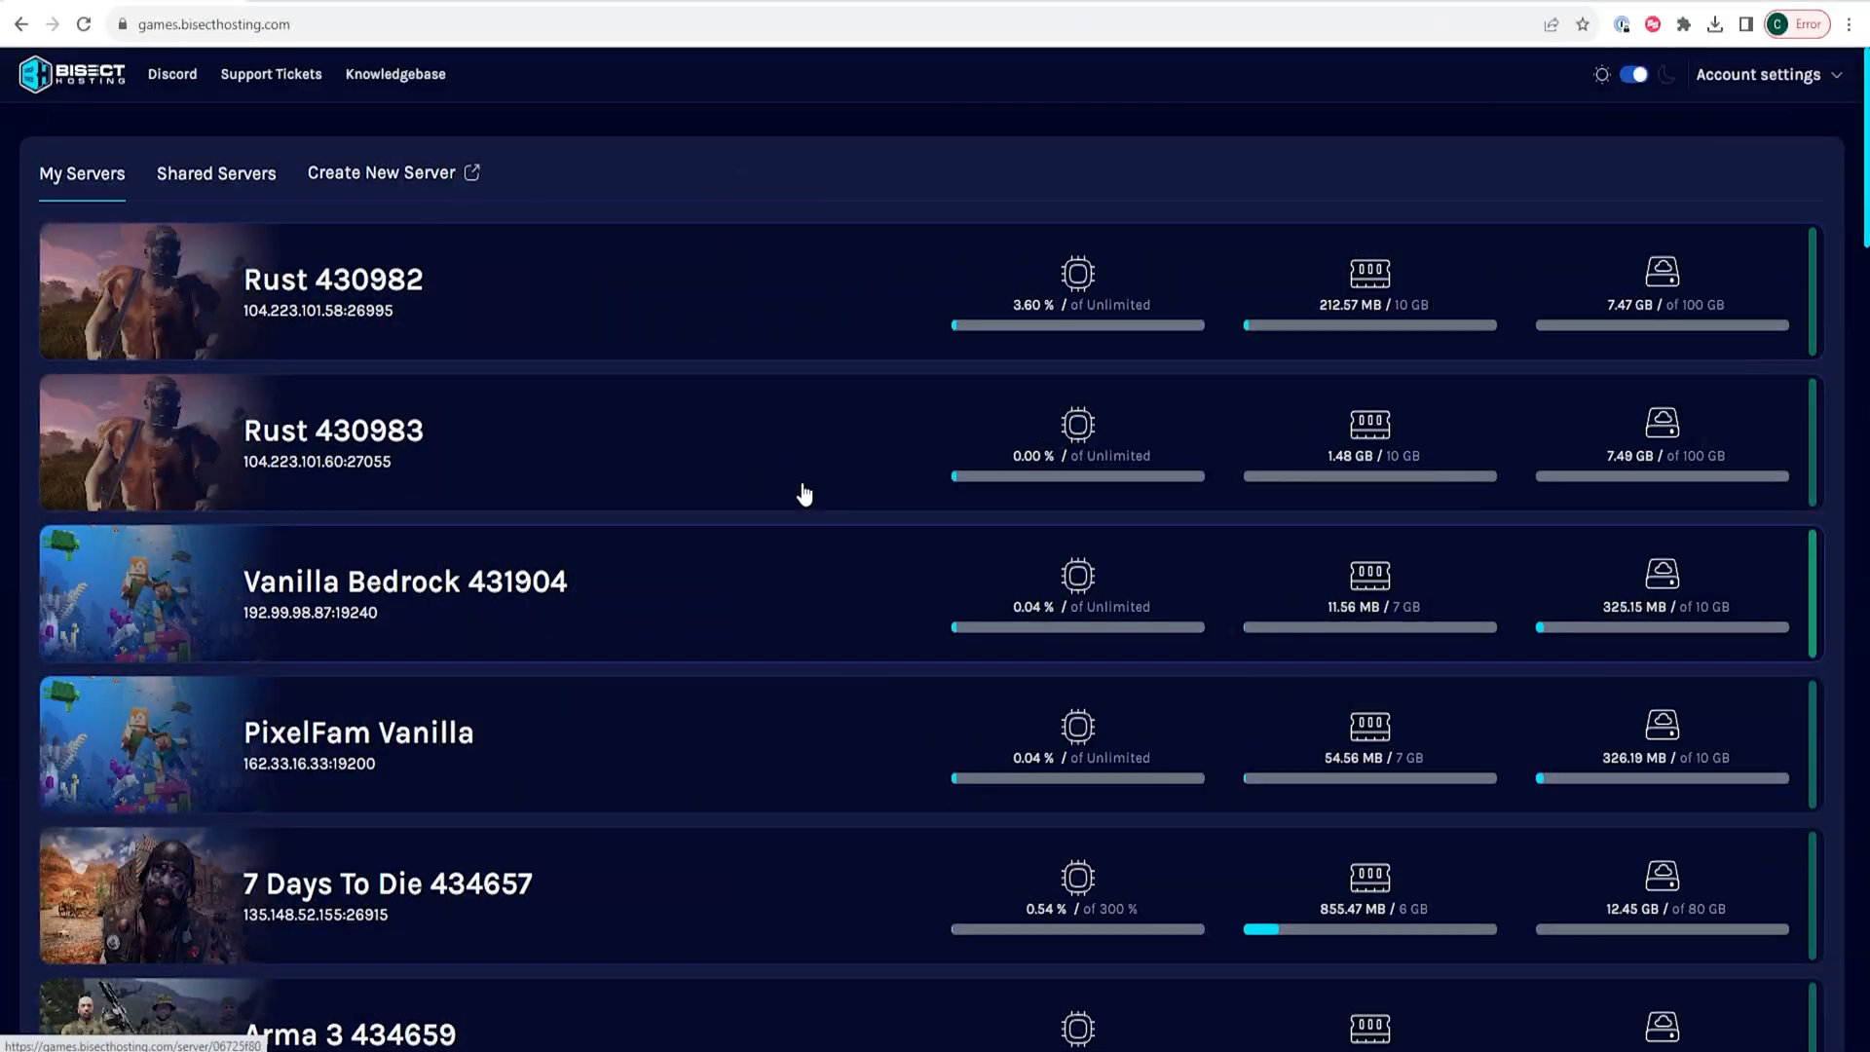
# Step: Open Ark Server from the My Servers list and stop it
pyautogui.scroll(-3)
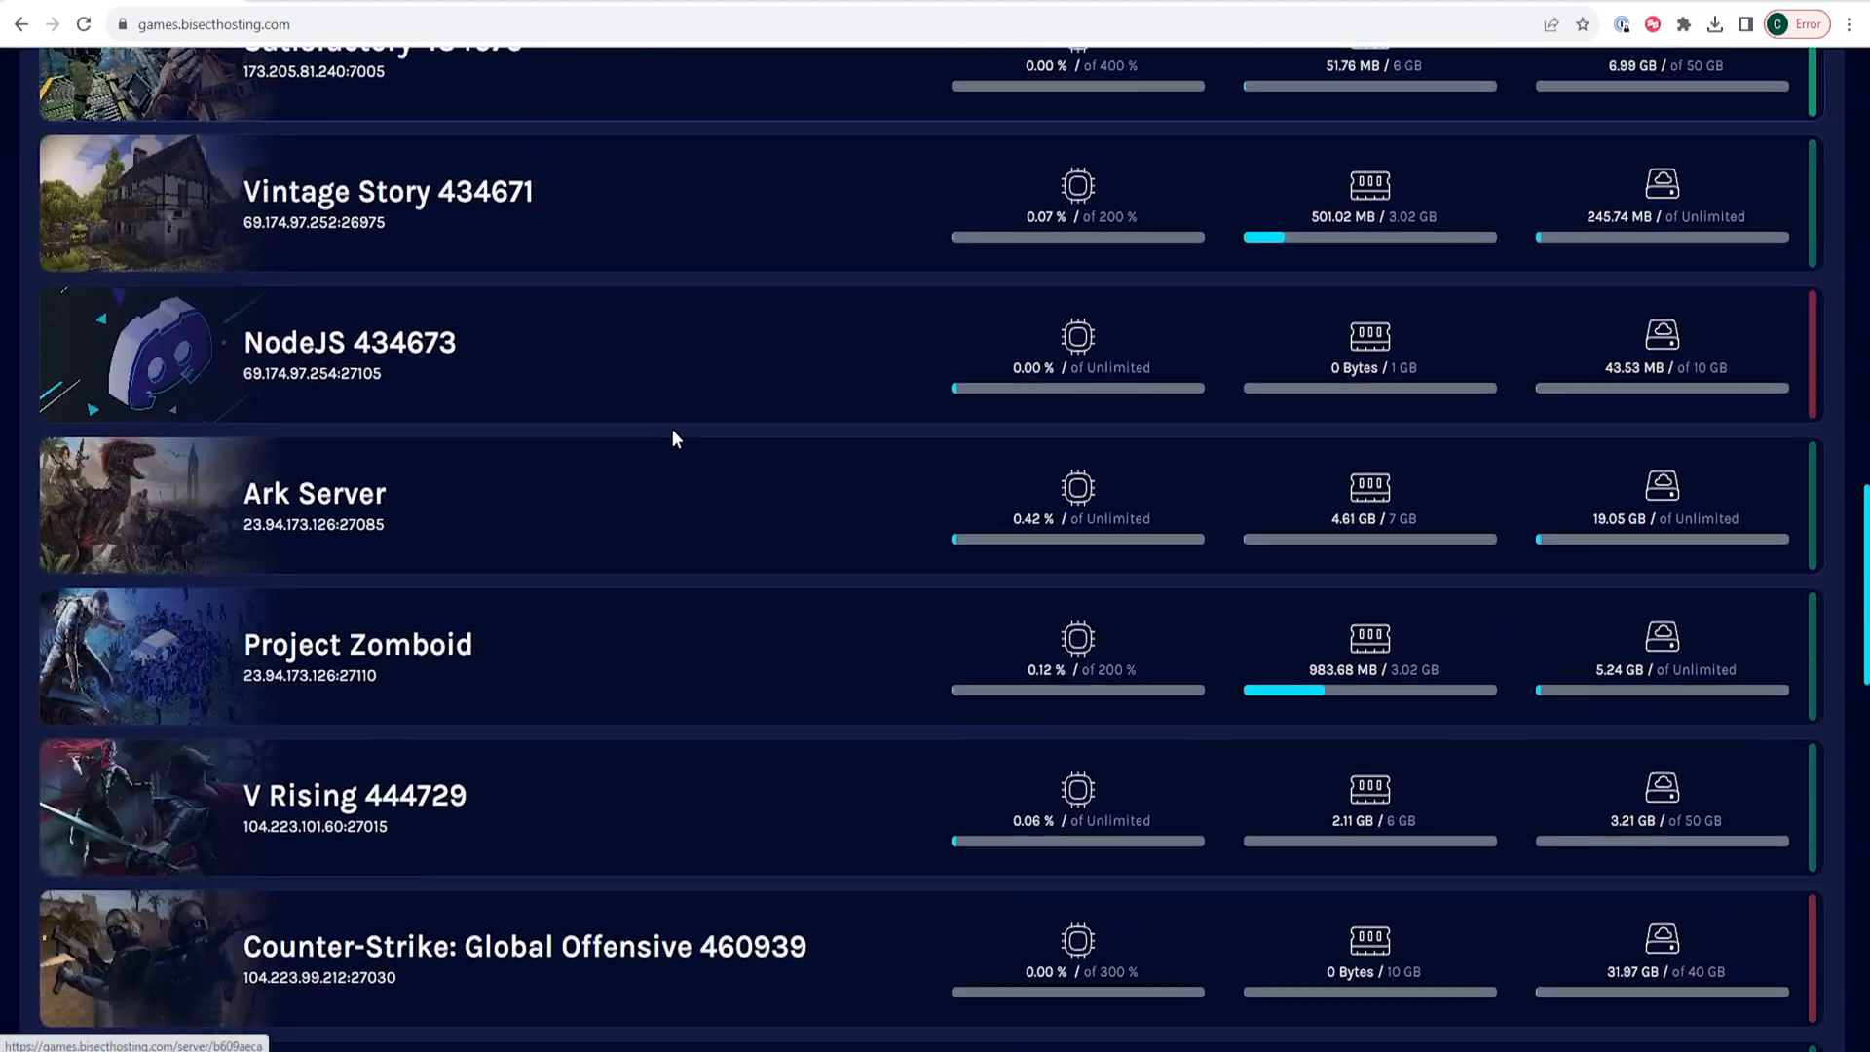
pyautogui.click(314, 493)
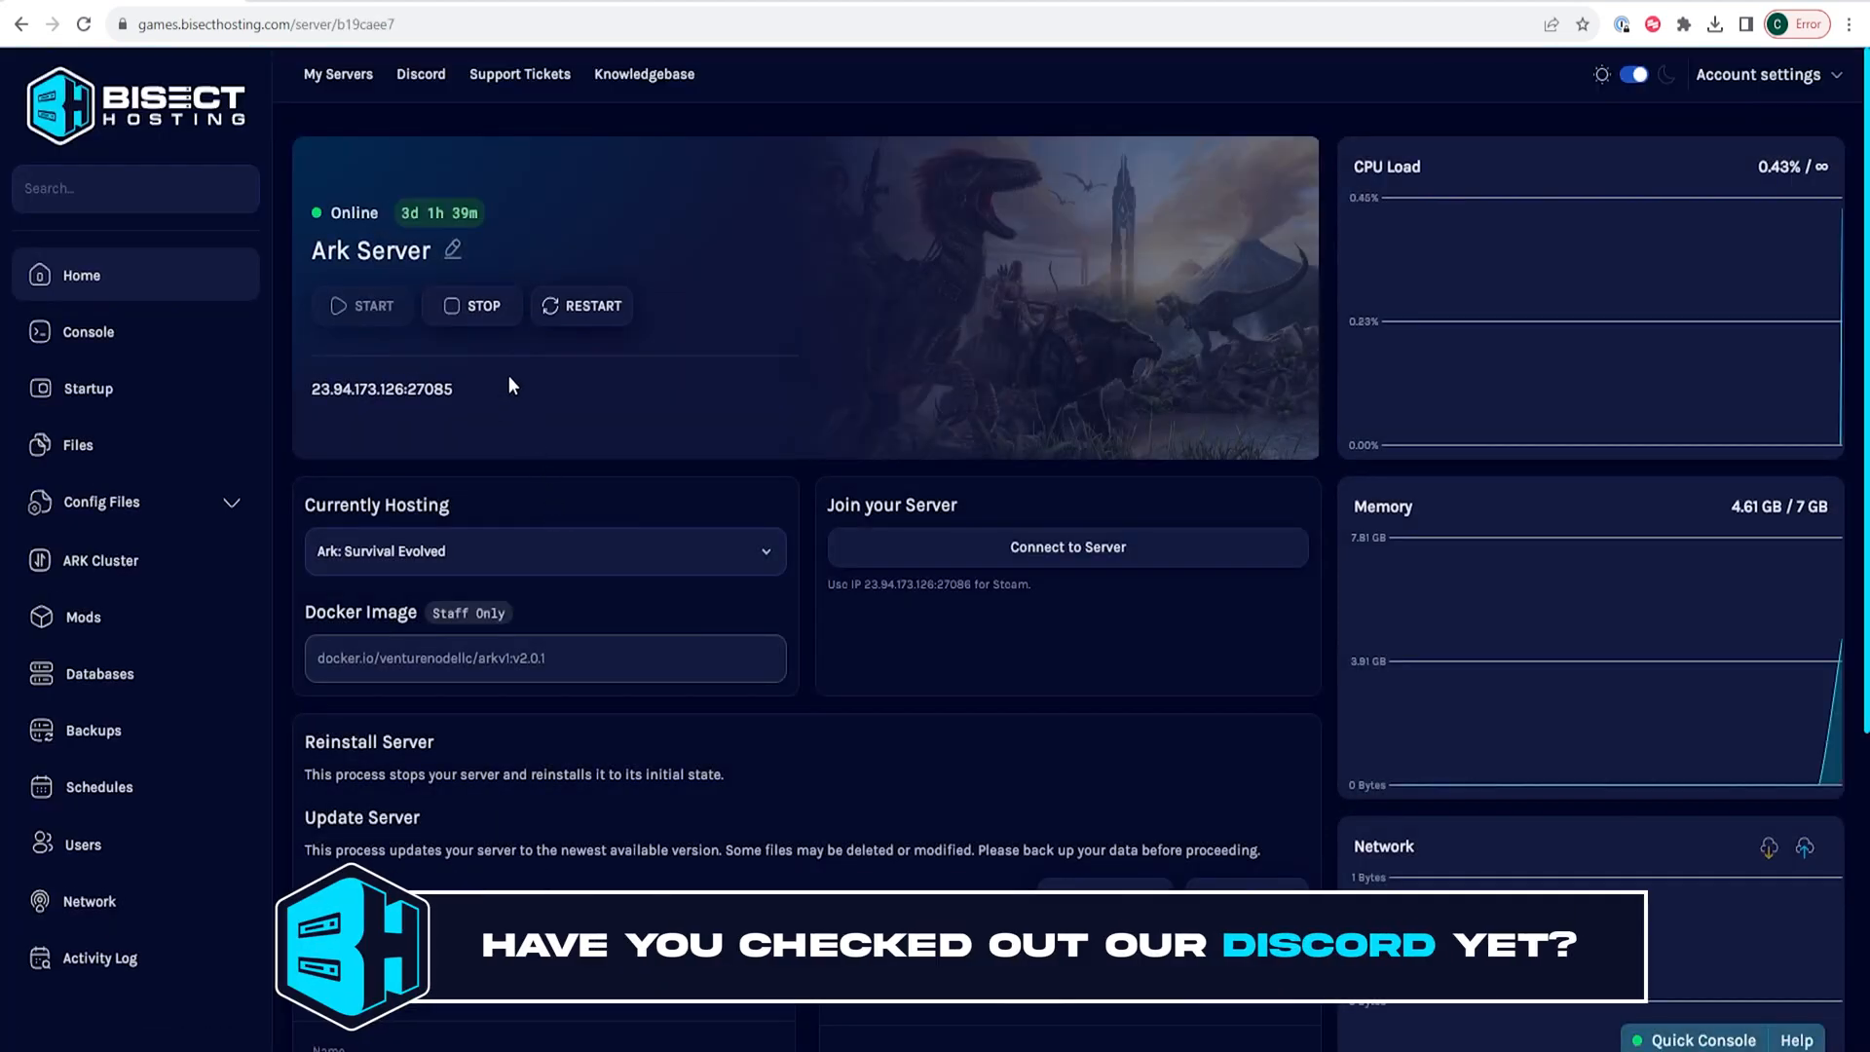
pyautogui.click(472, 305)
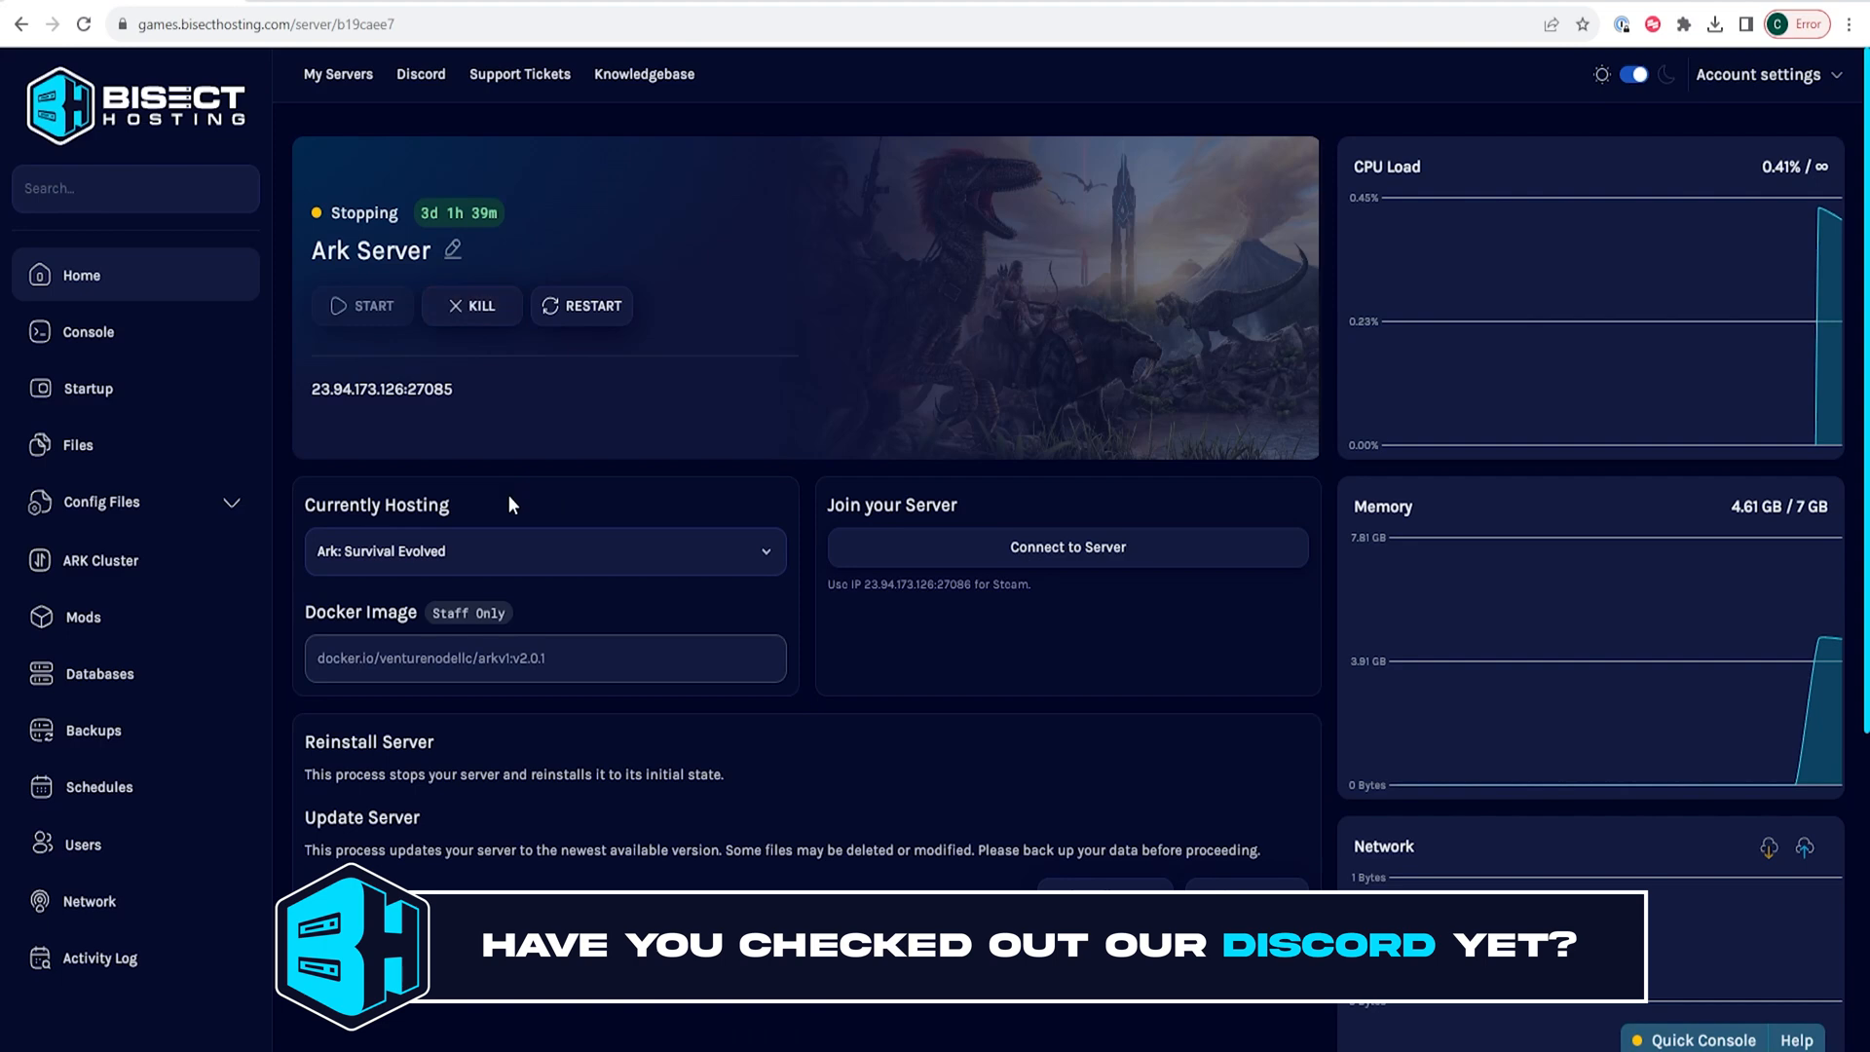
pyautogui.moveTo(151, 405)
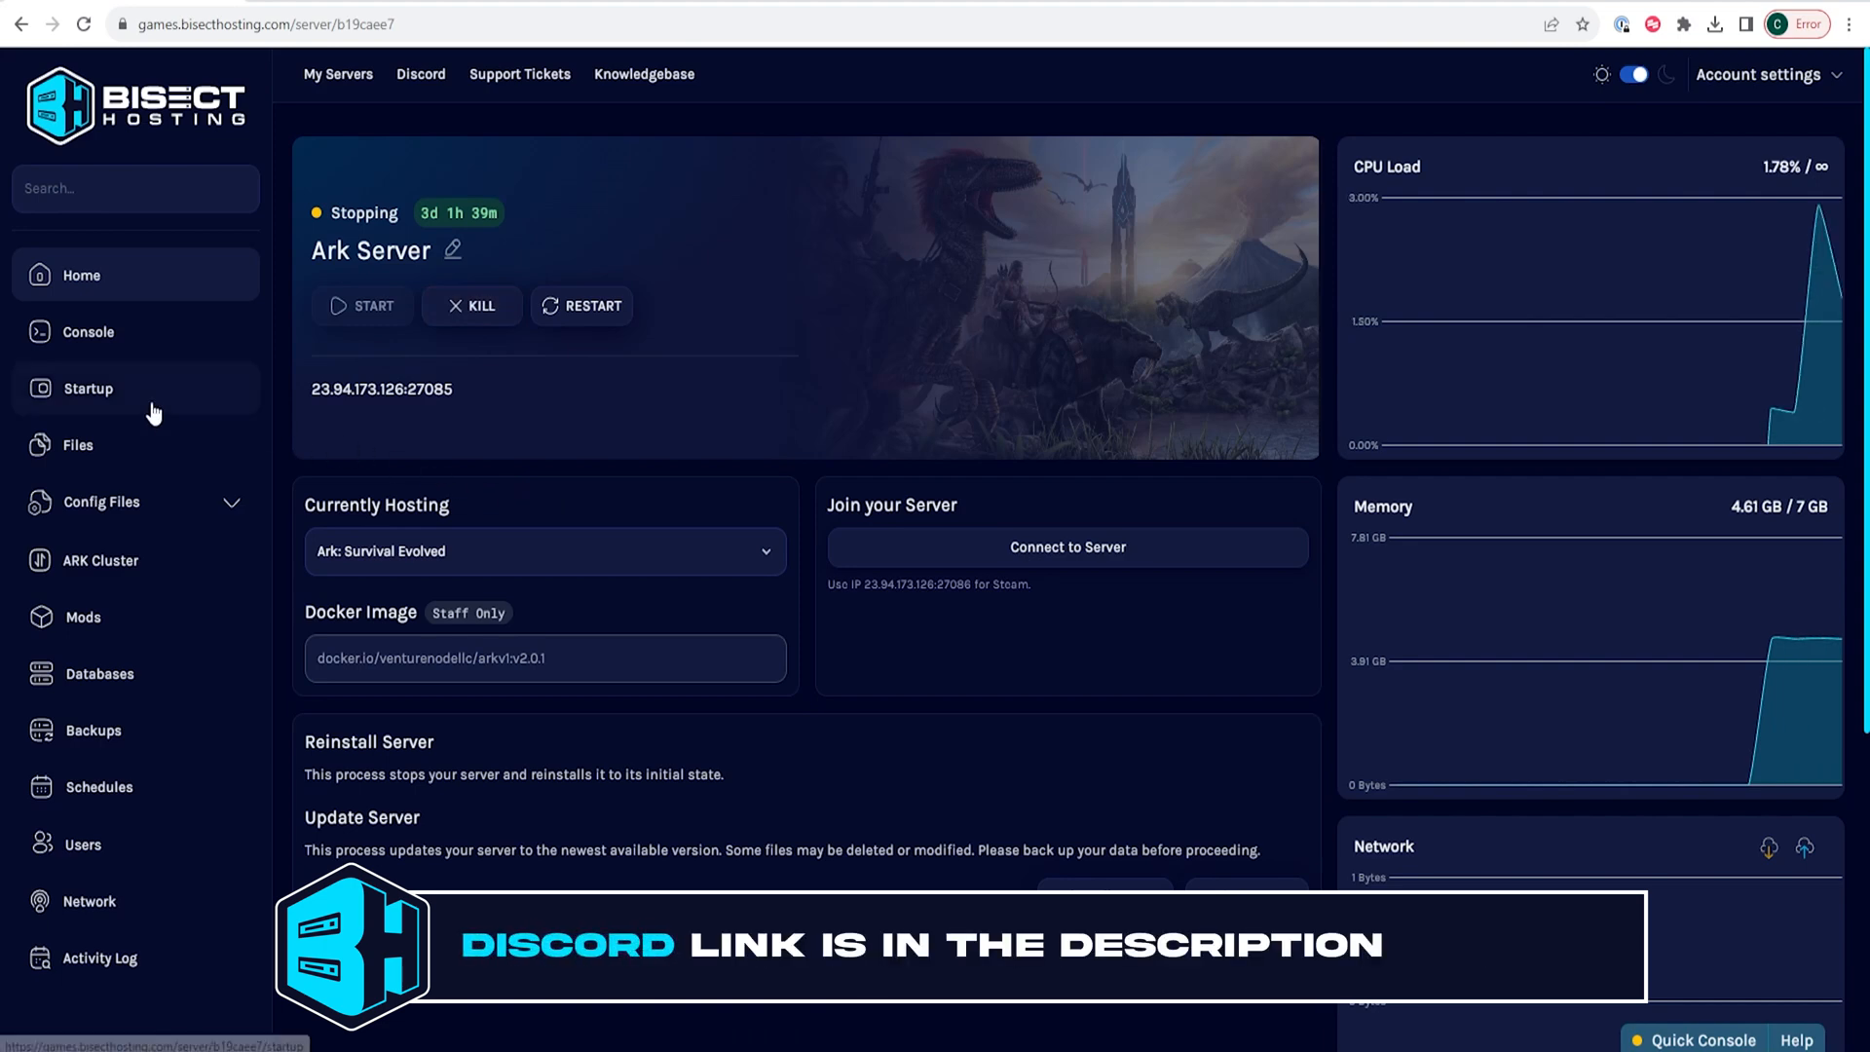
# Step: In Startup, change Custom End to "-ForceAllowCaveFlyers, -exclusivejoin"
pyautogui.click(86, 387)
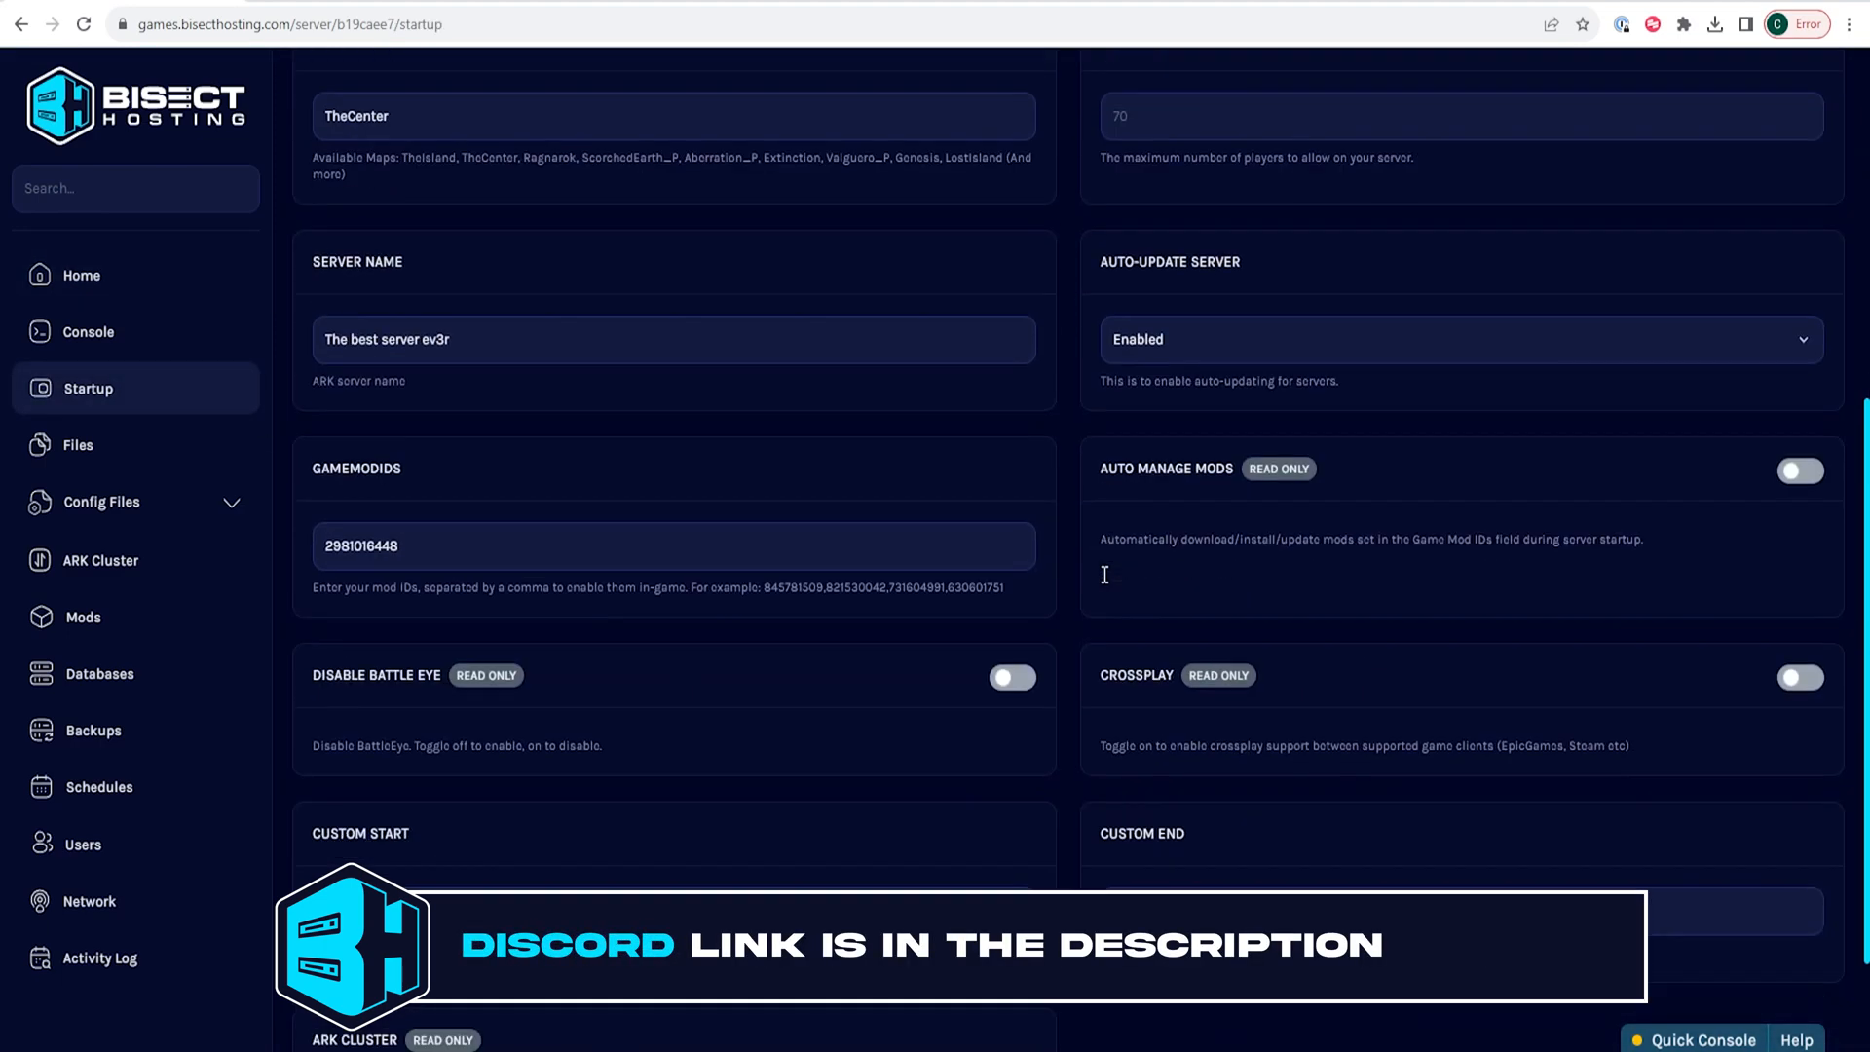
pyautogui.scroll(-3)
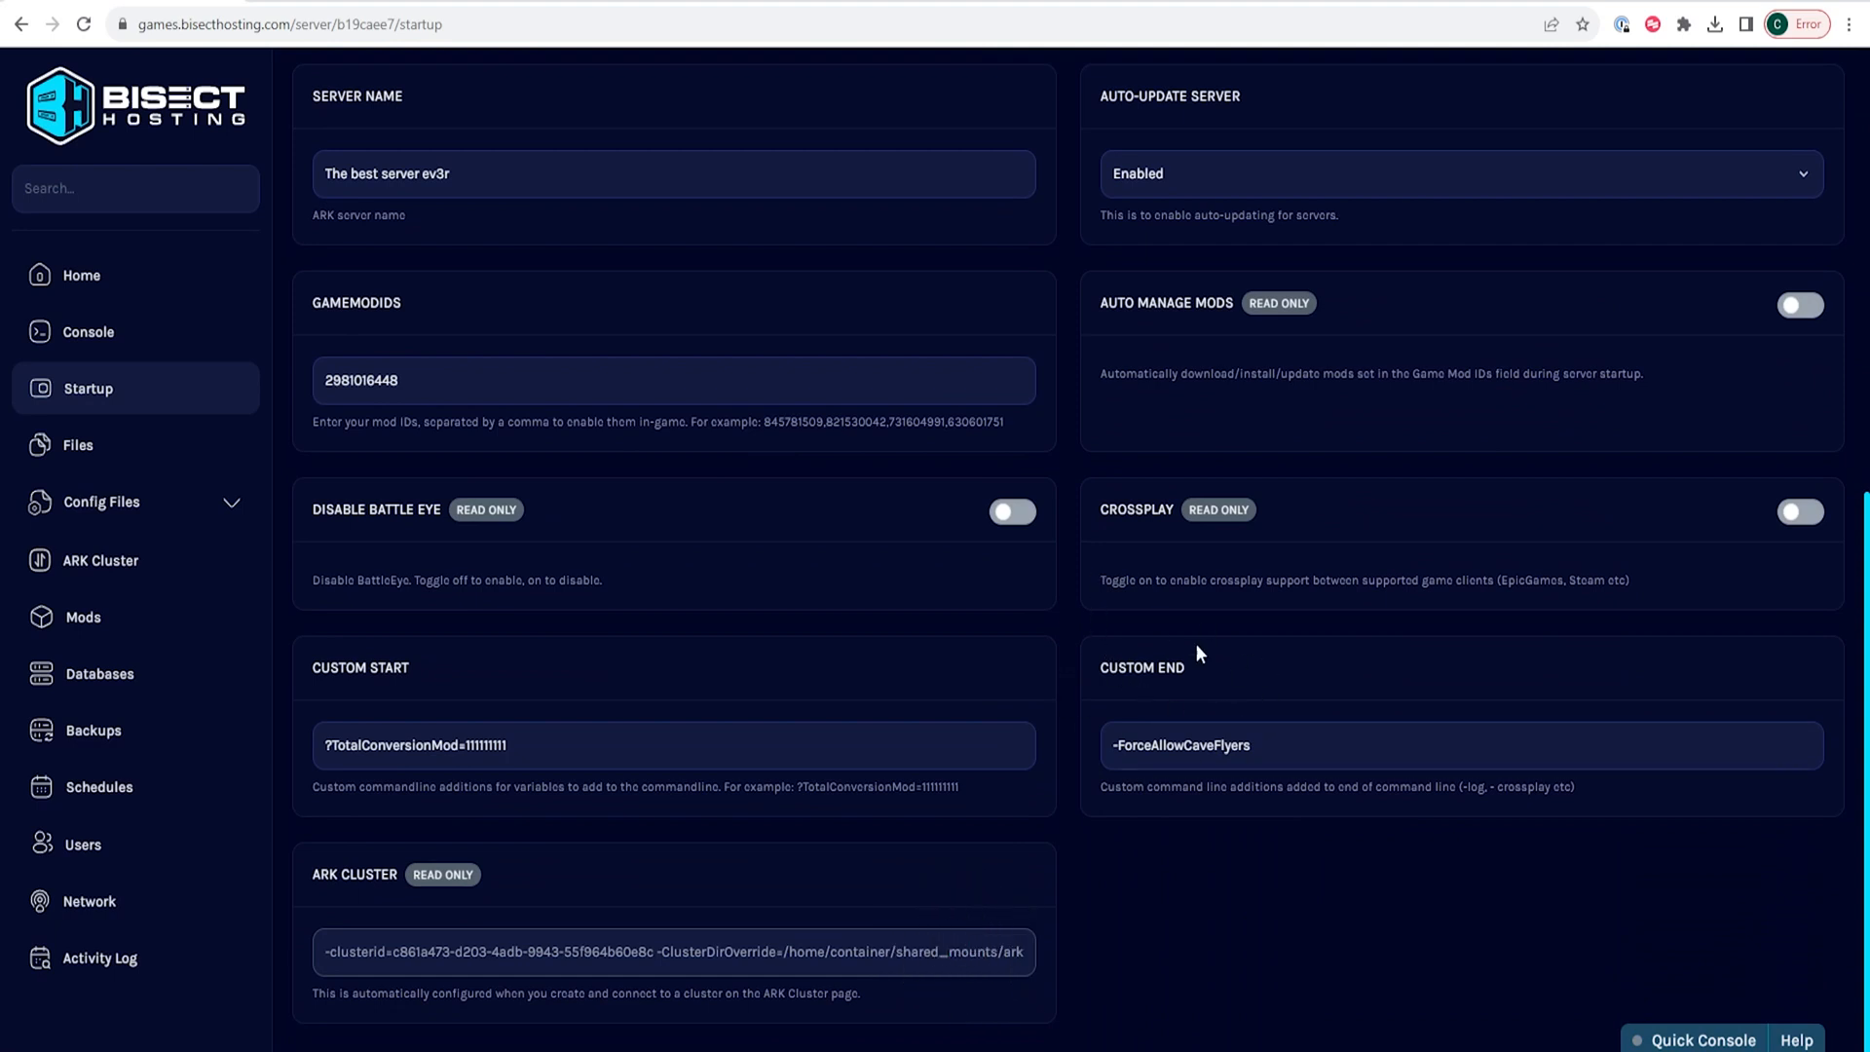
pyautogui.click(1282, 744)
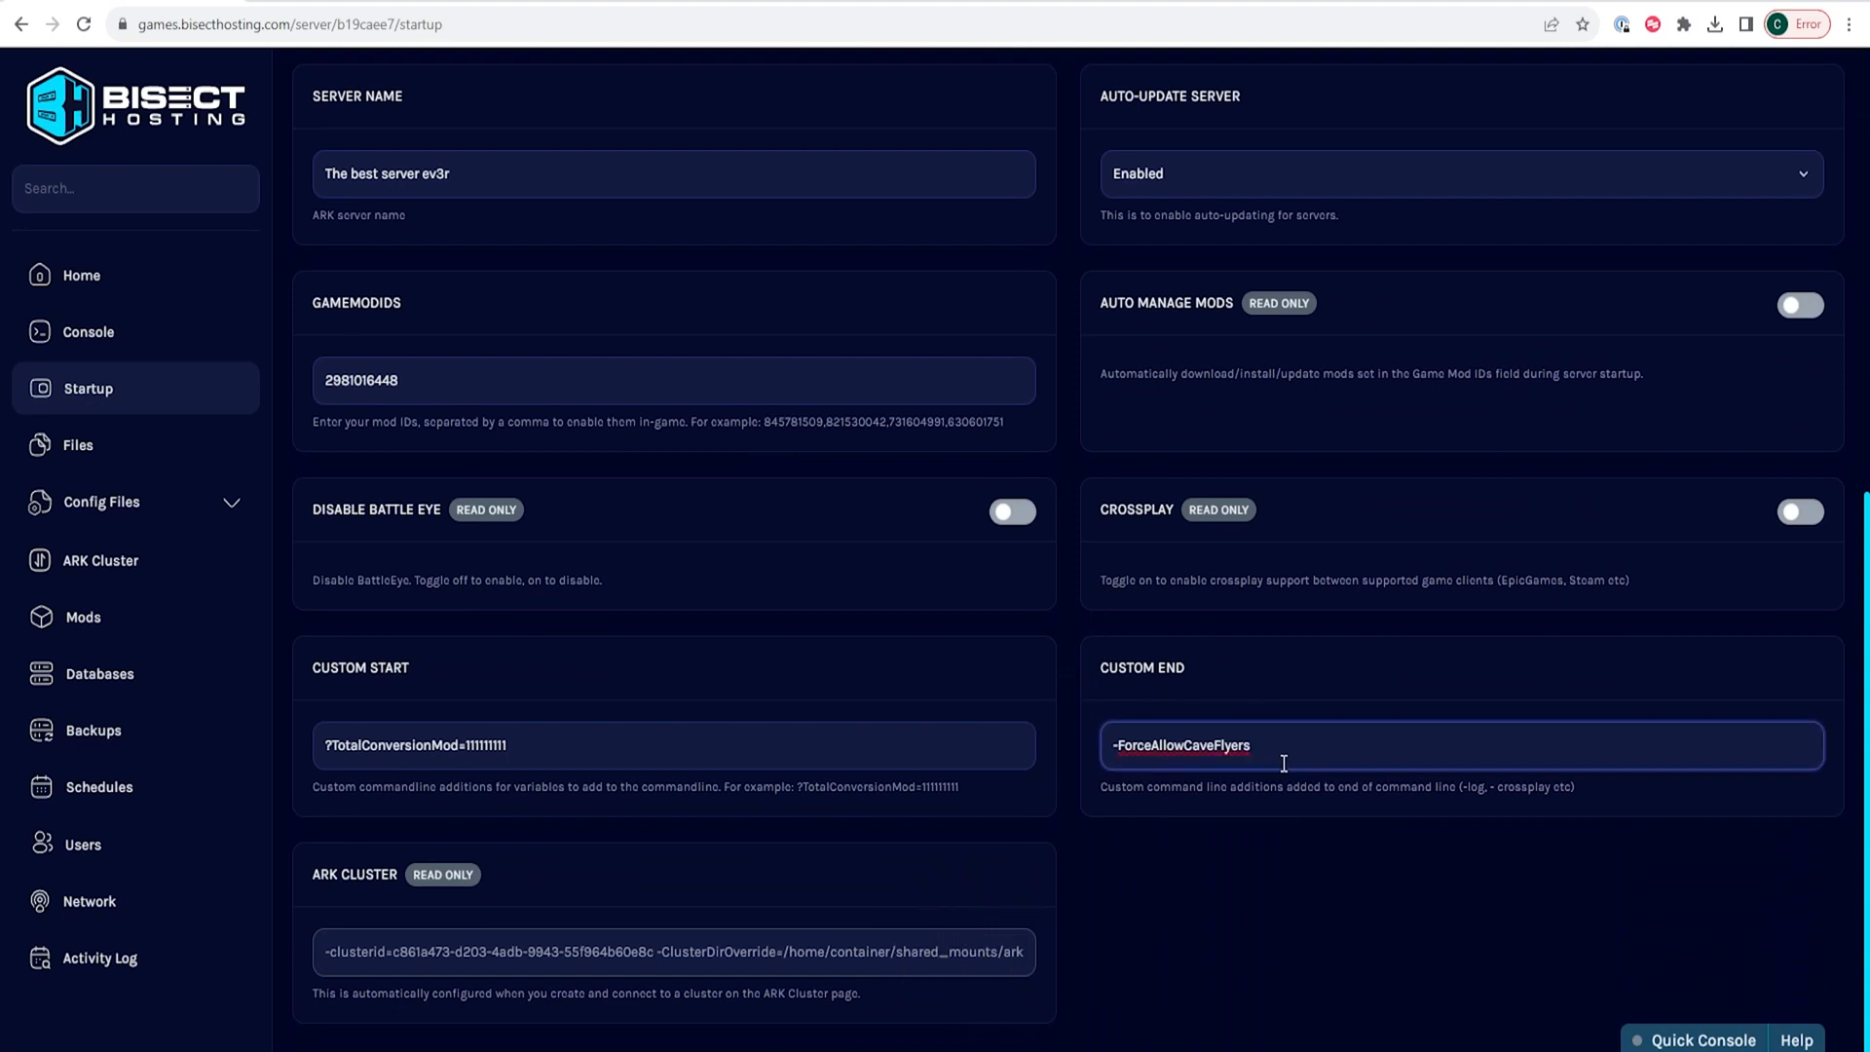
pyautogui.write(', -E')
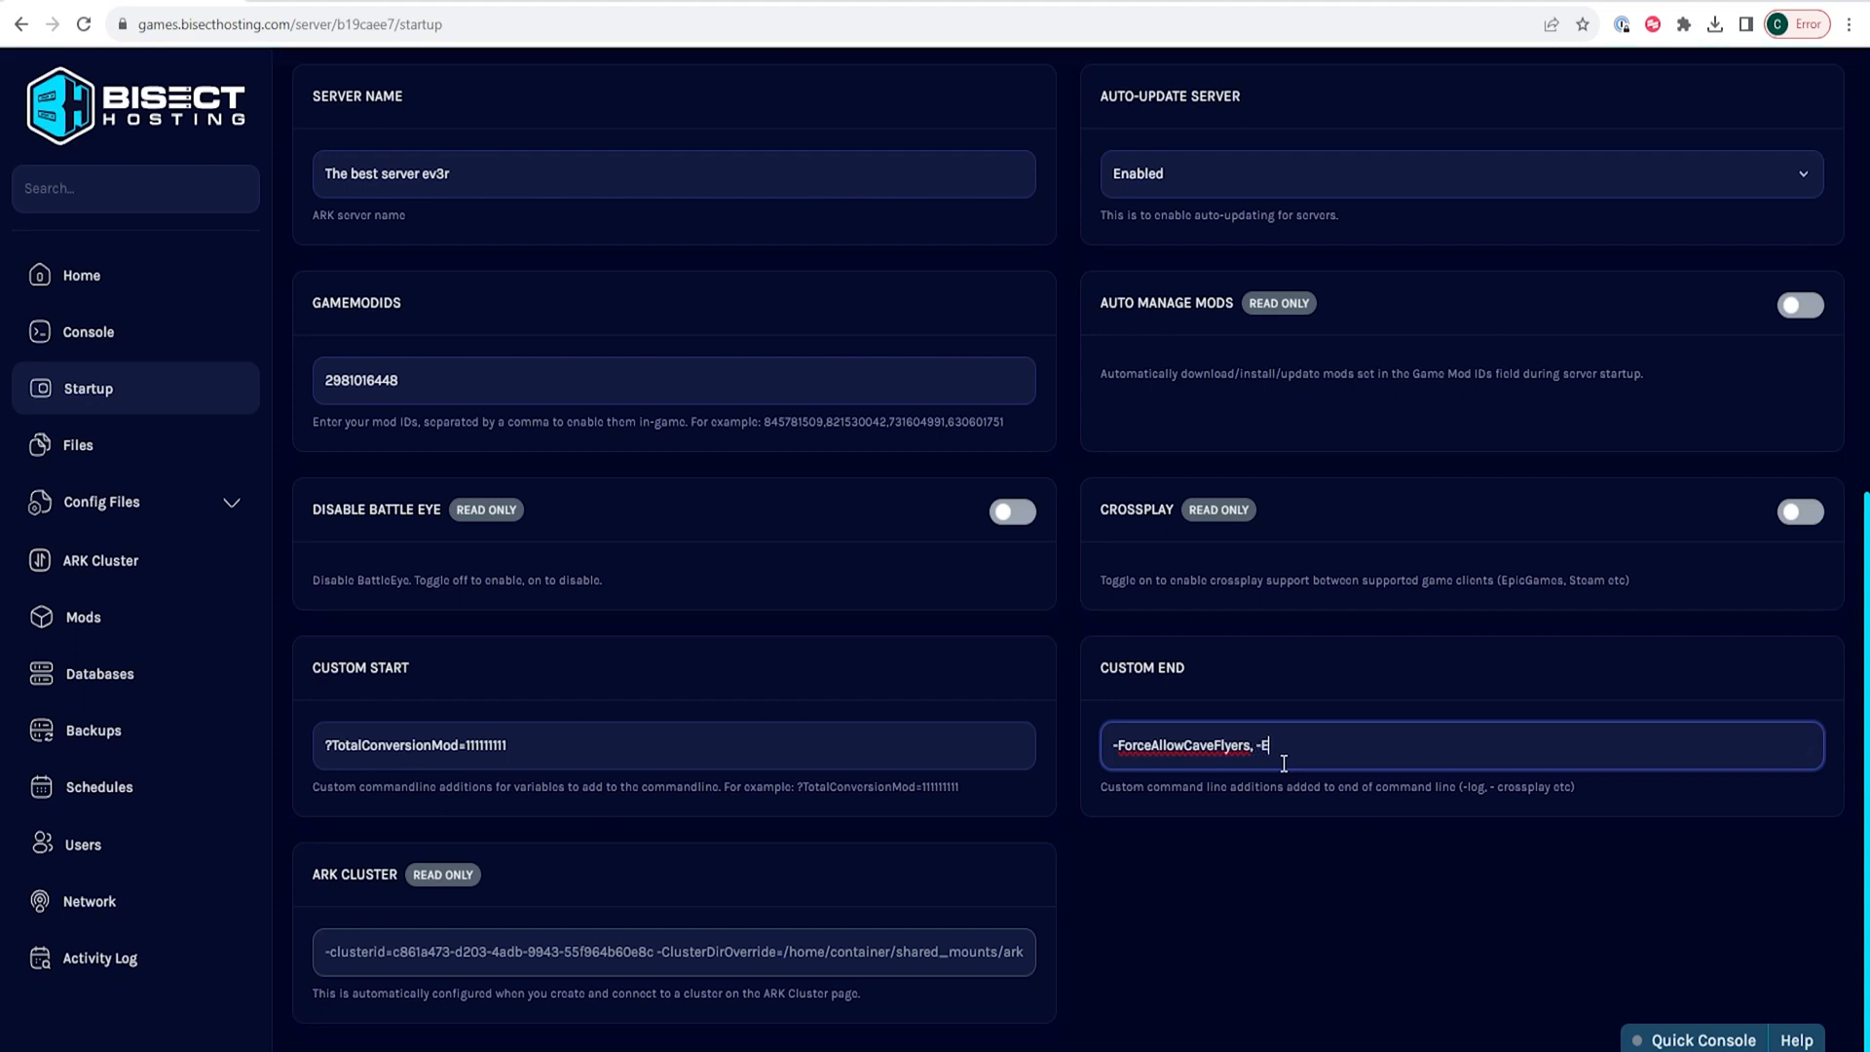
pyautogui.write('xclusive')
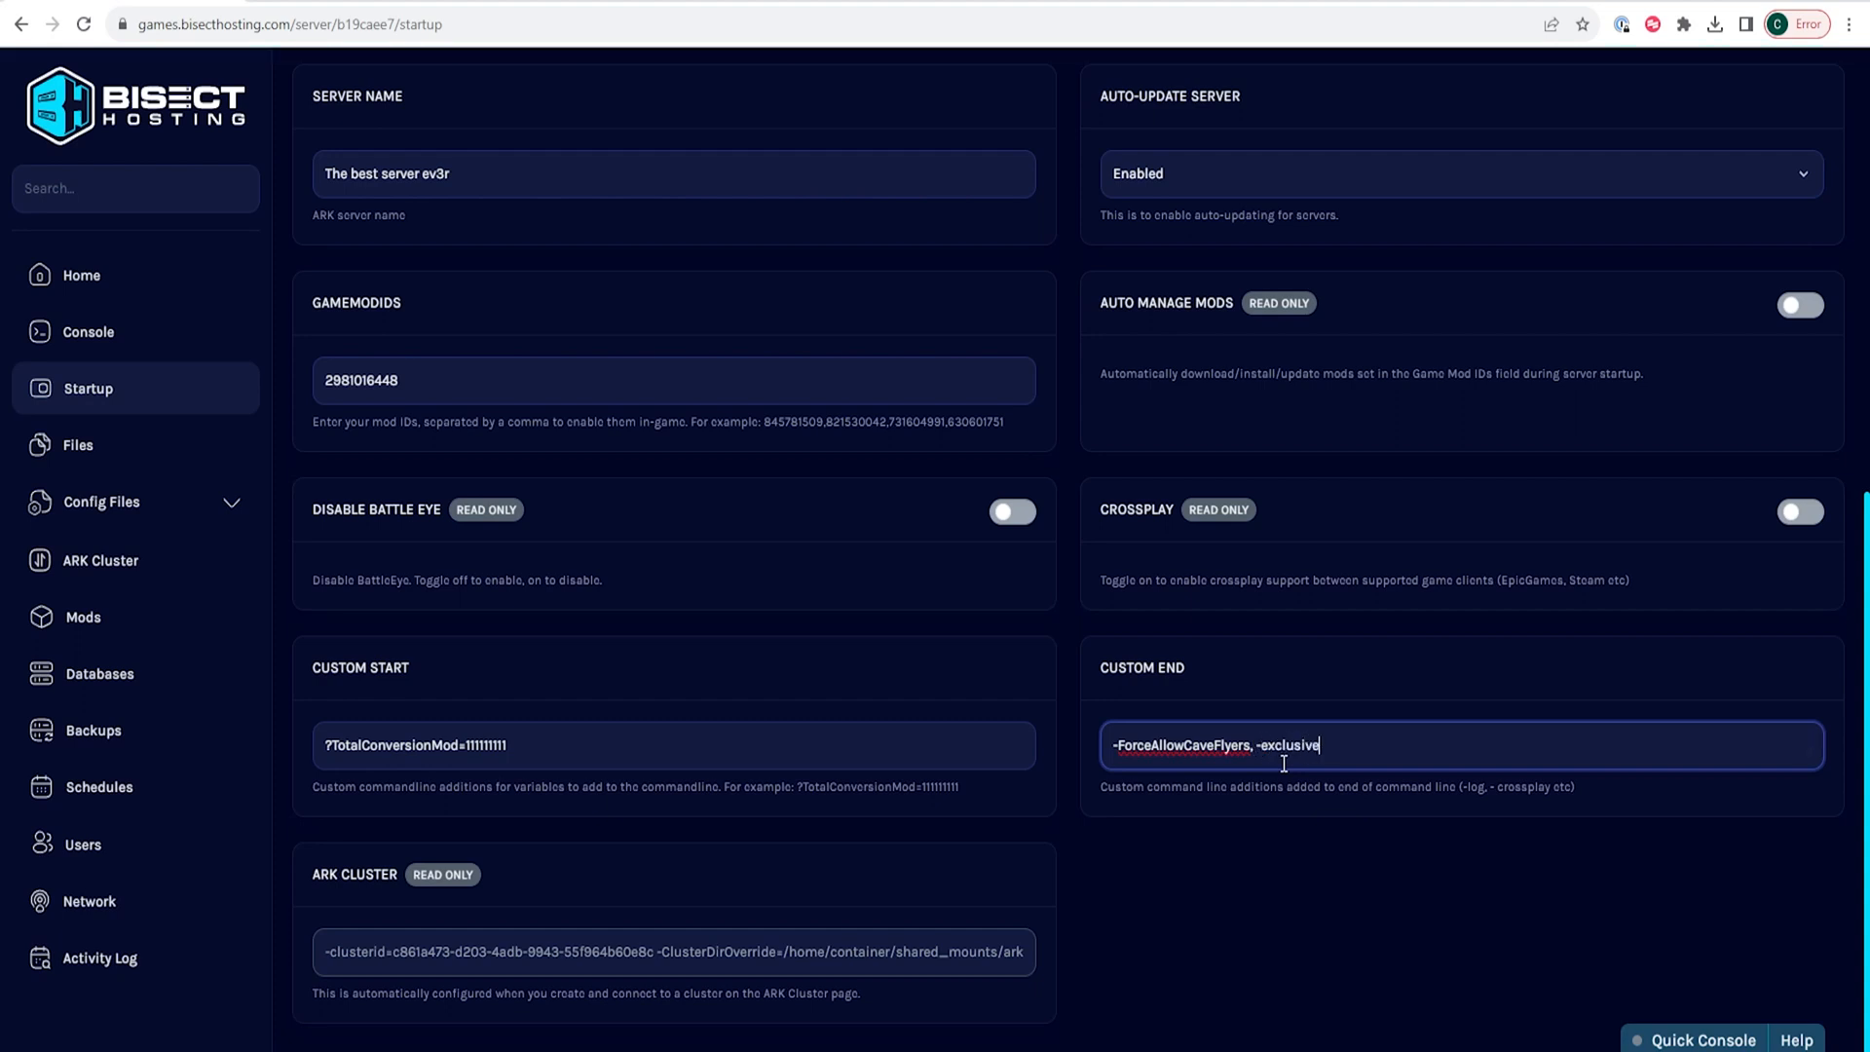
pyautogui.write('join')
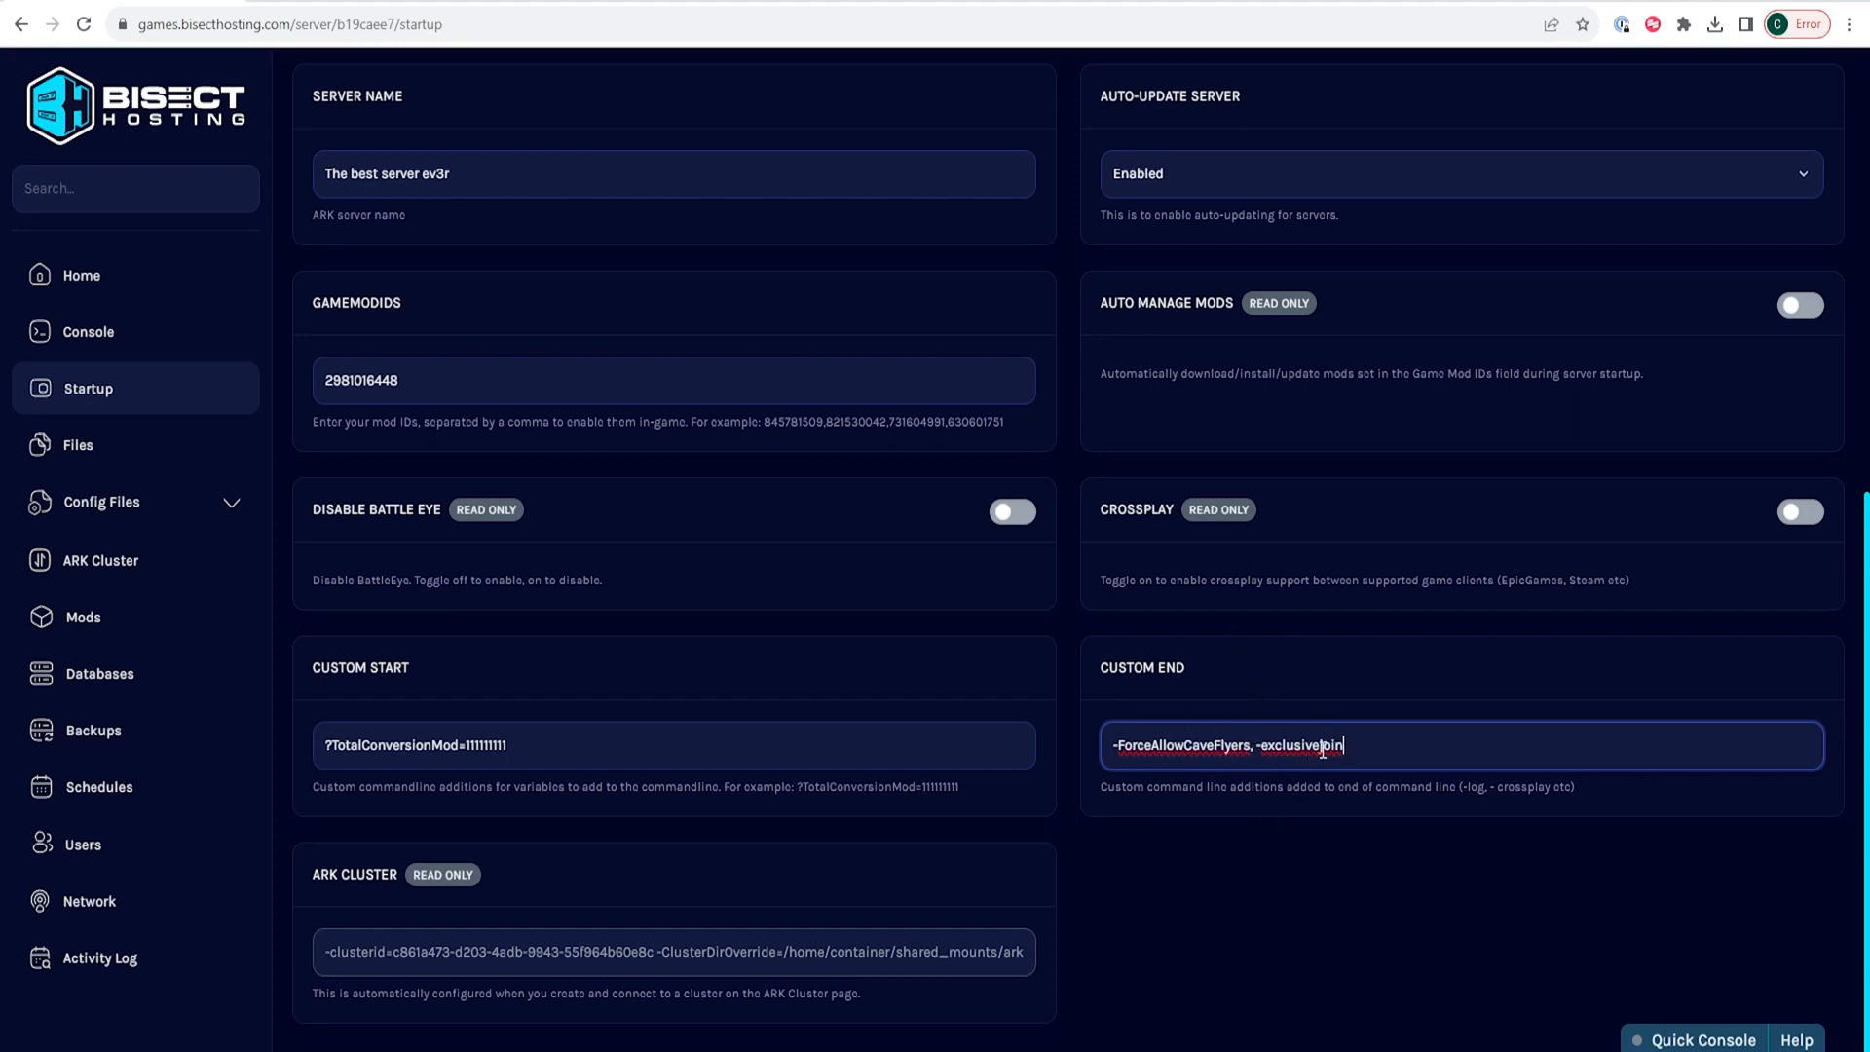
# Step: Browse the file manager to ShooterGame/Binaries/Linux and show the Create options
pyautogui.click(77, 445)
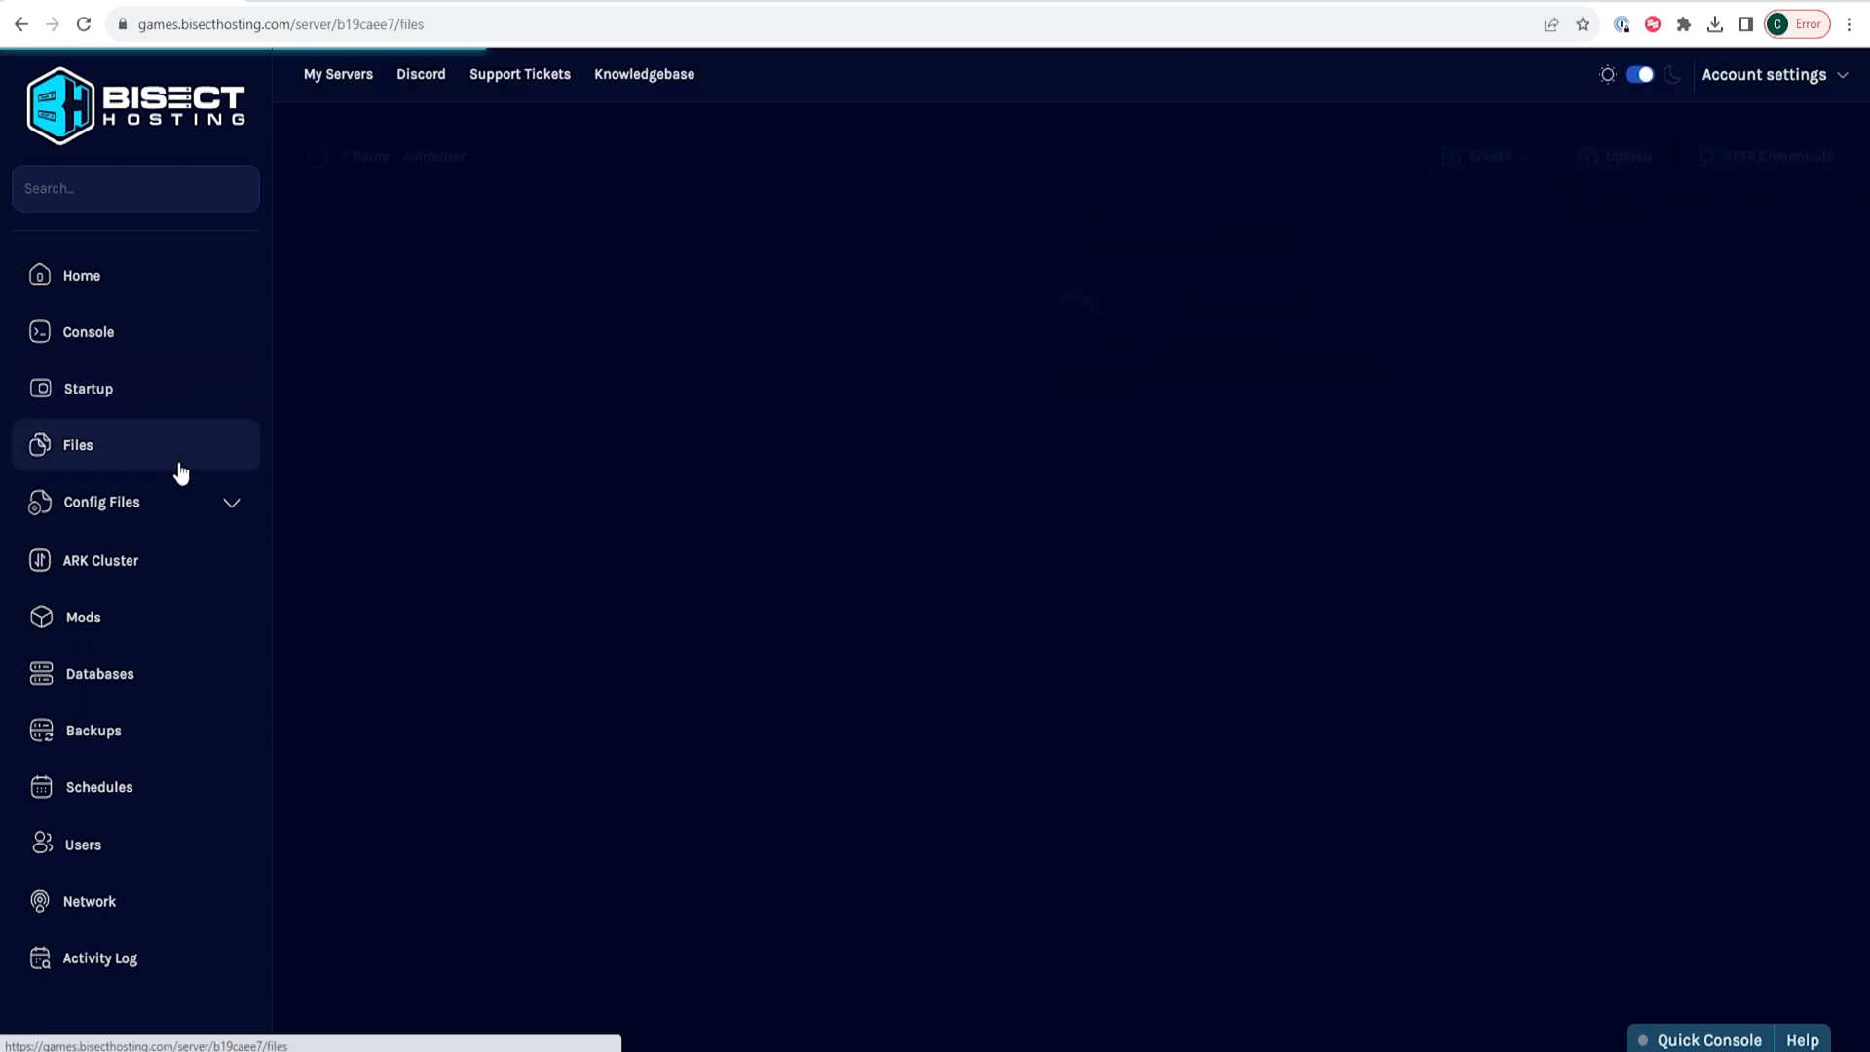
pyautogui.click(78, 445)
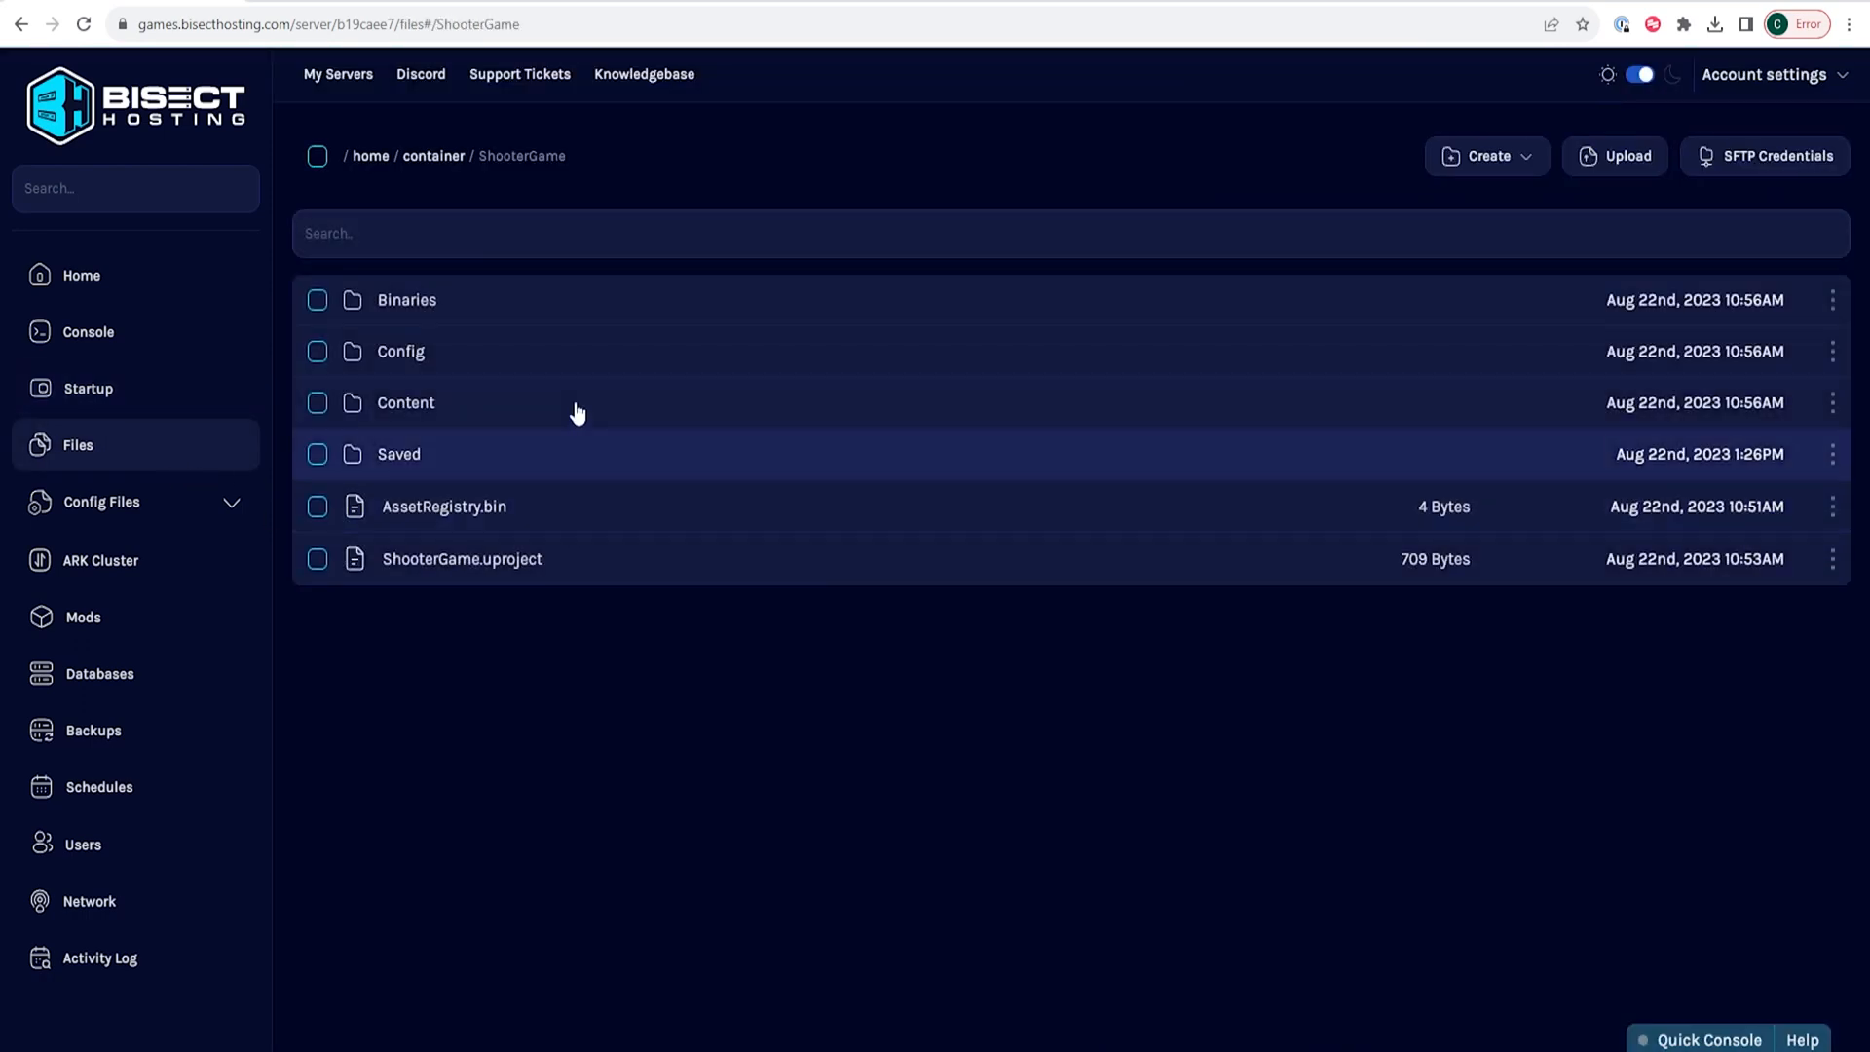
pyautogui.click(405, 299)
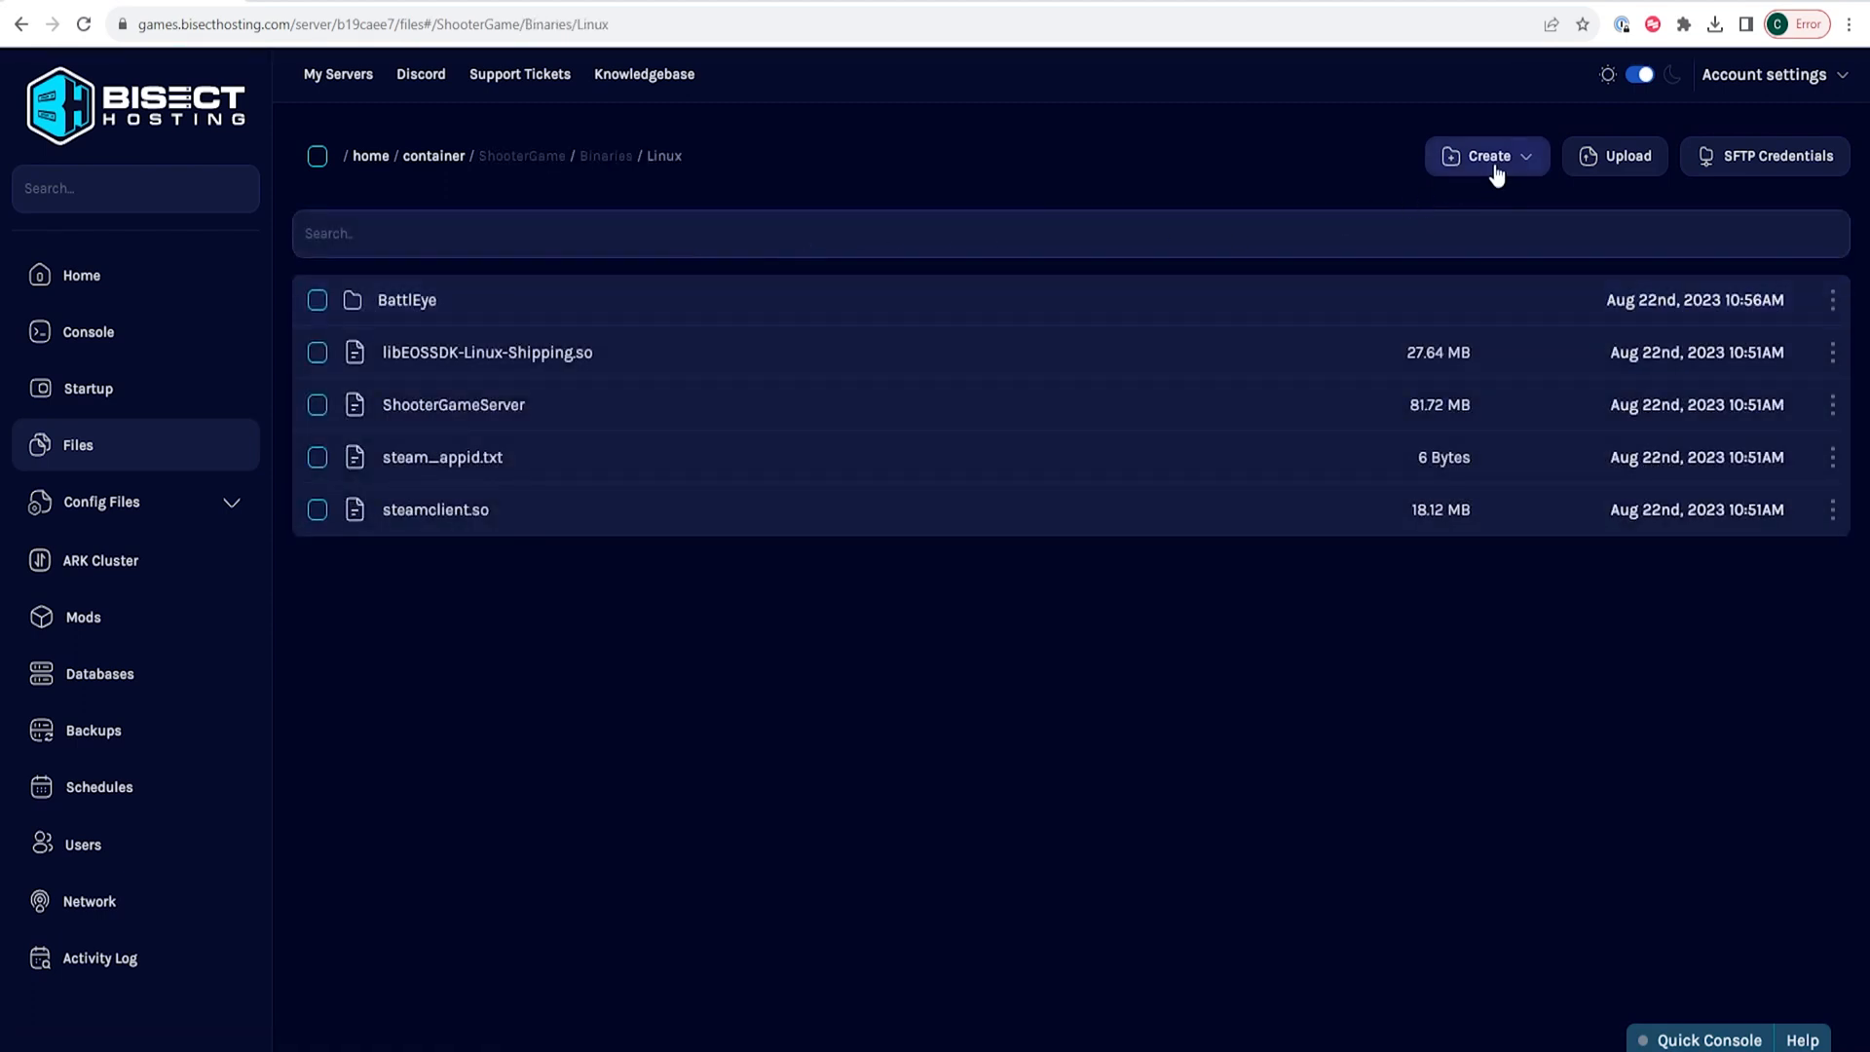
pyautogui.click(1486, 155)
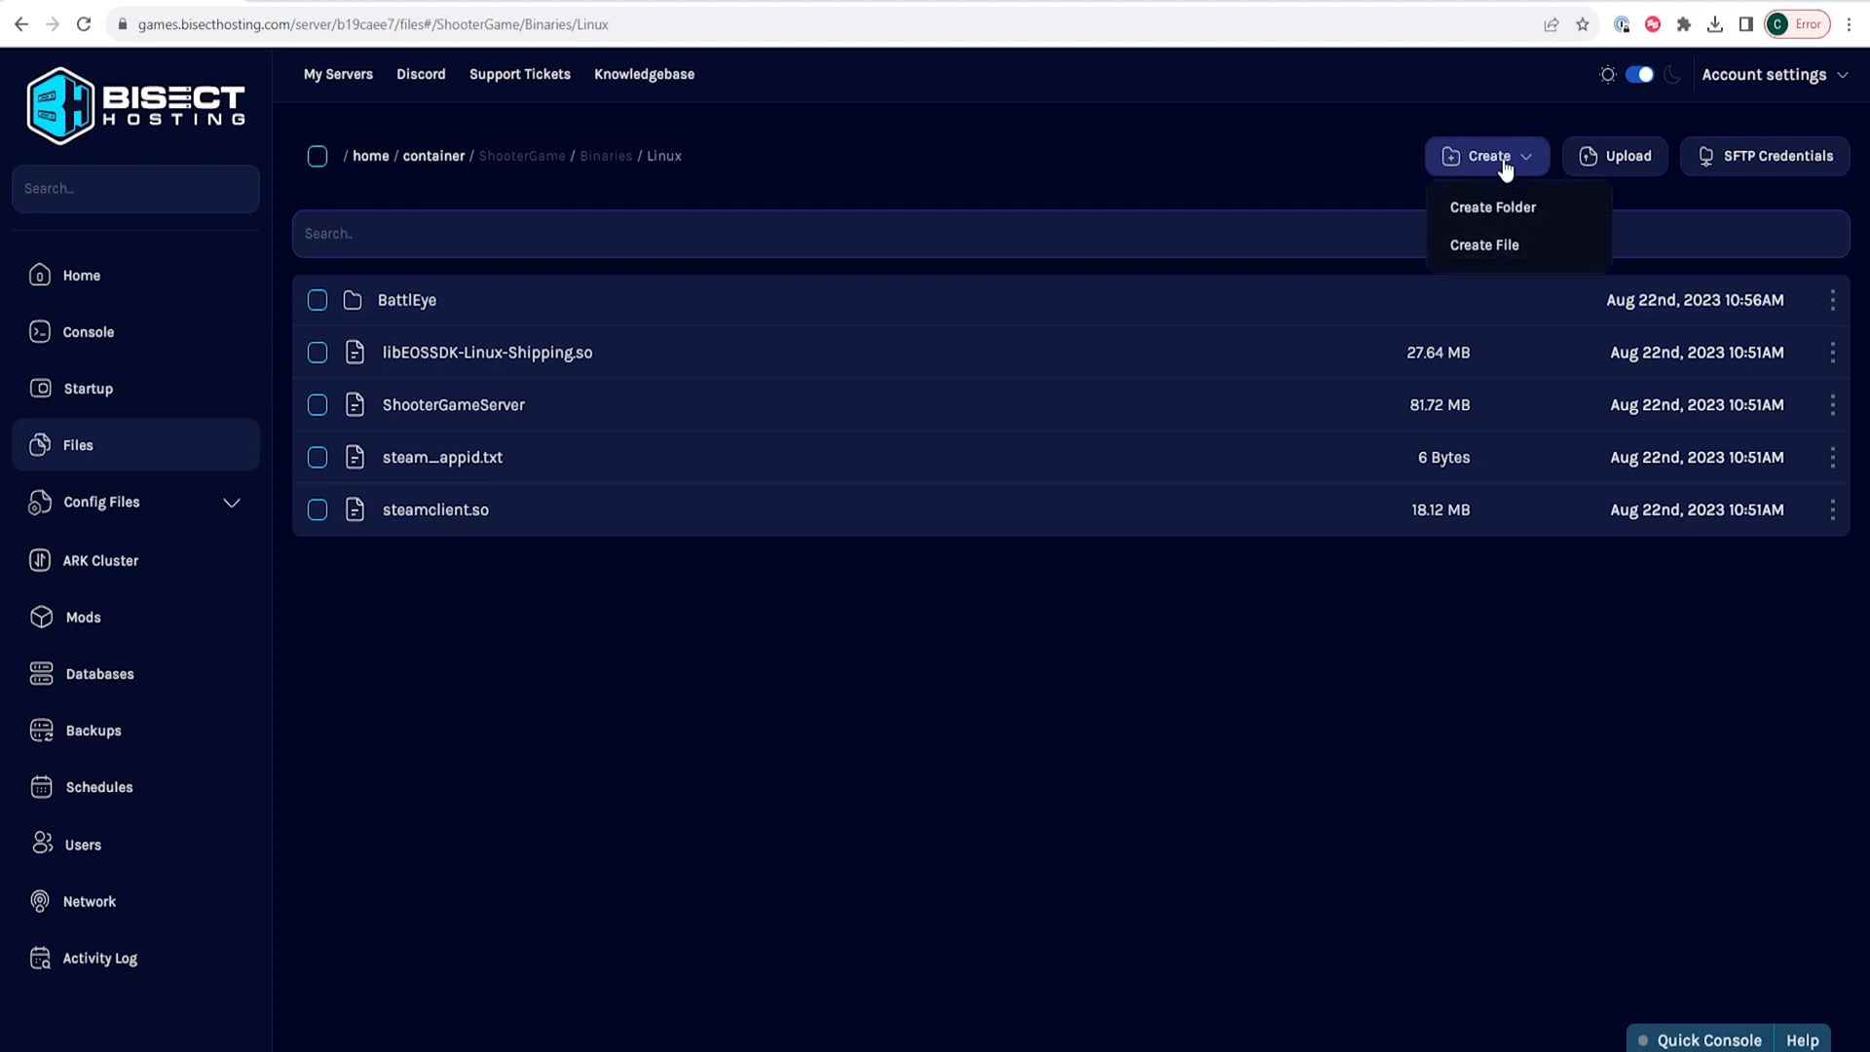
pyautogui.click(1484, 244)
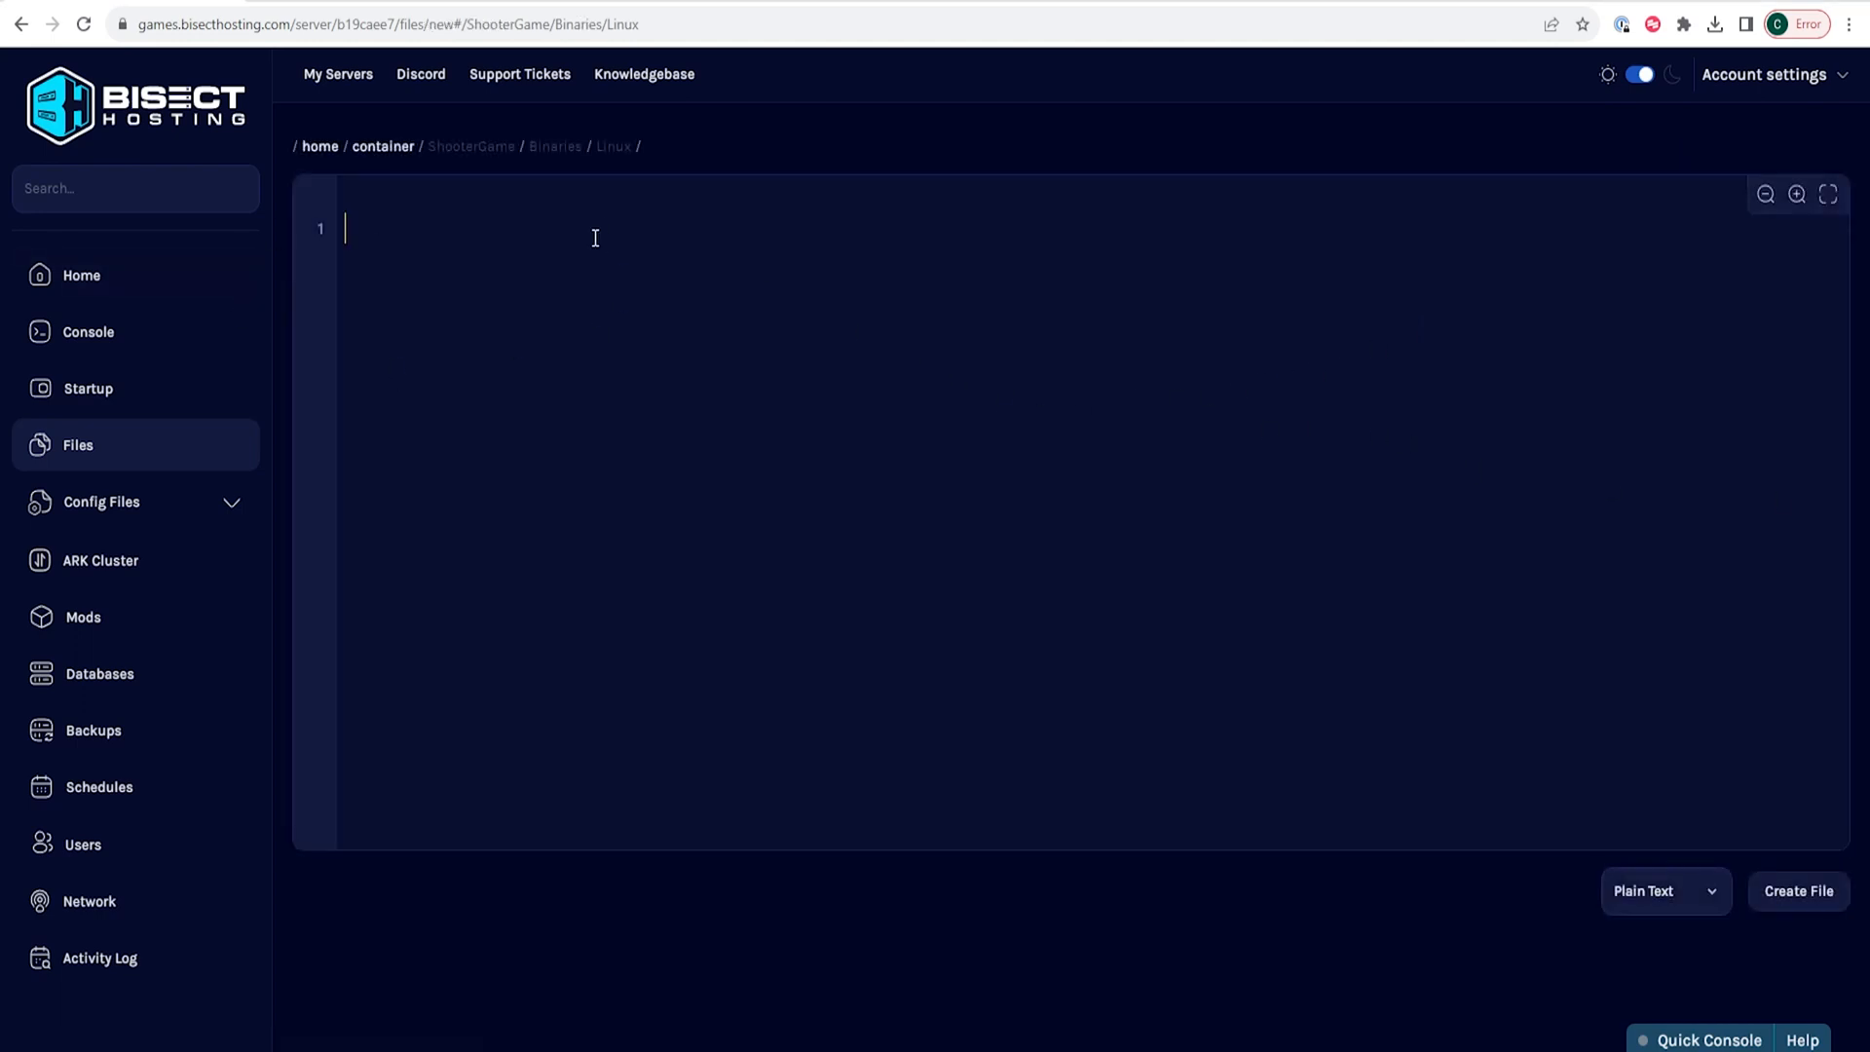
pyautogui.write('76561197960266569')
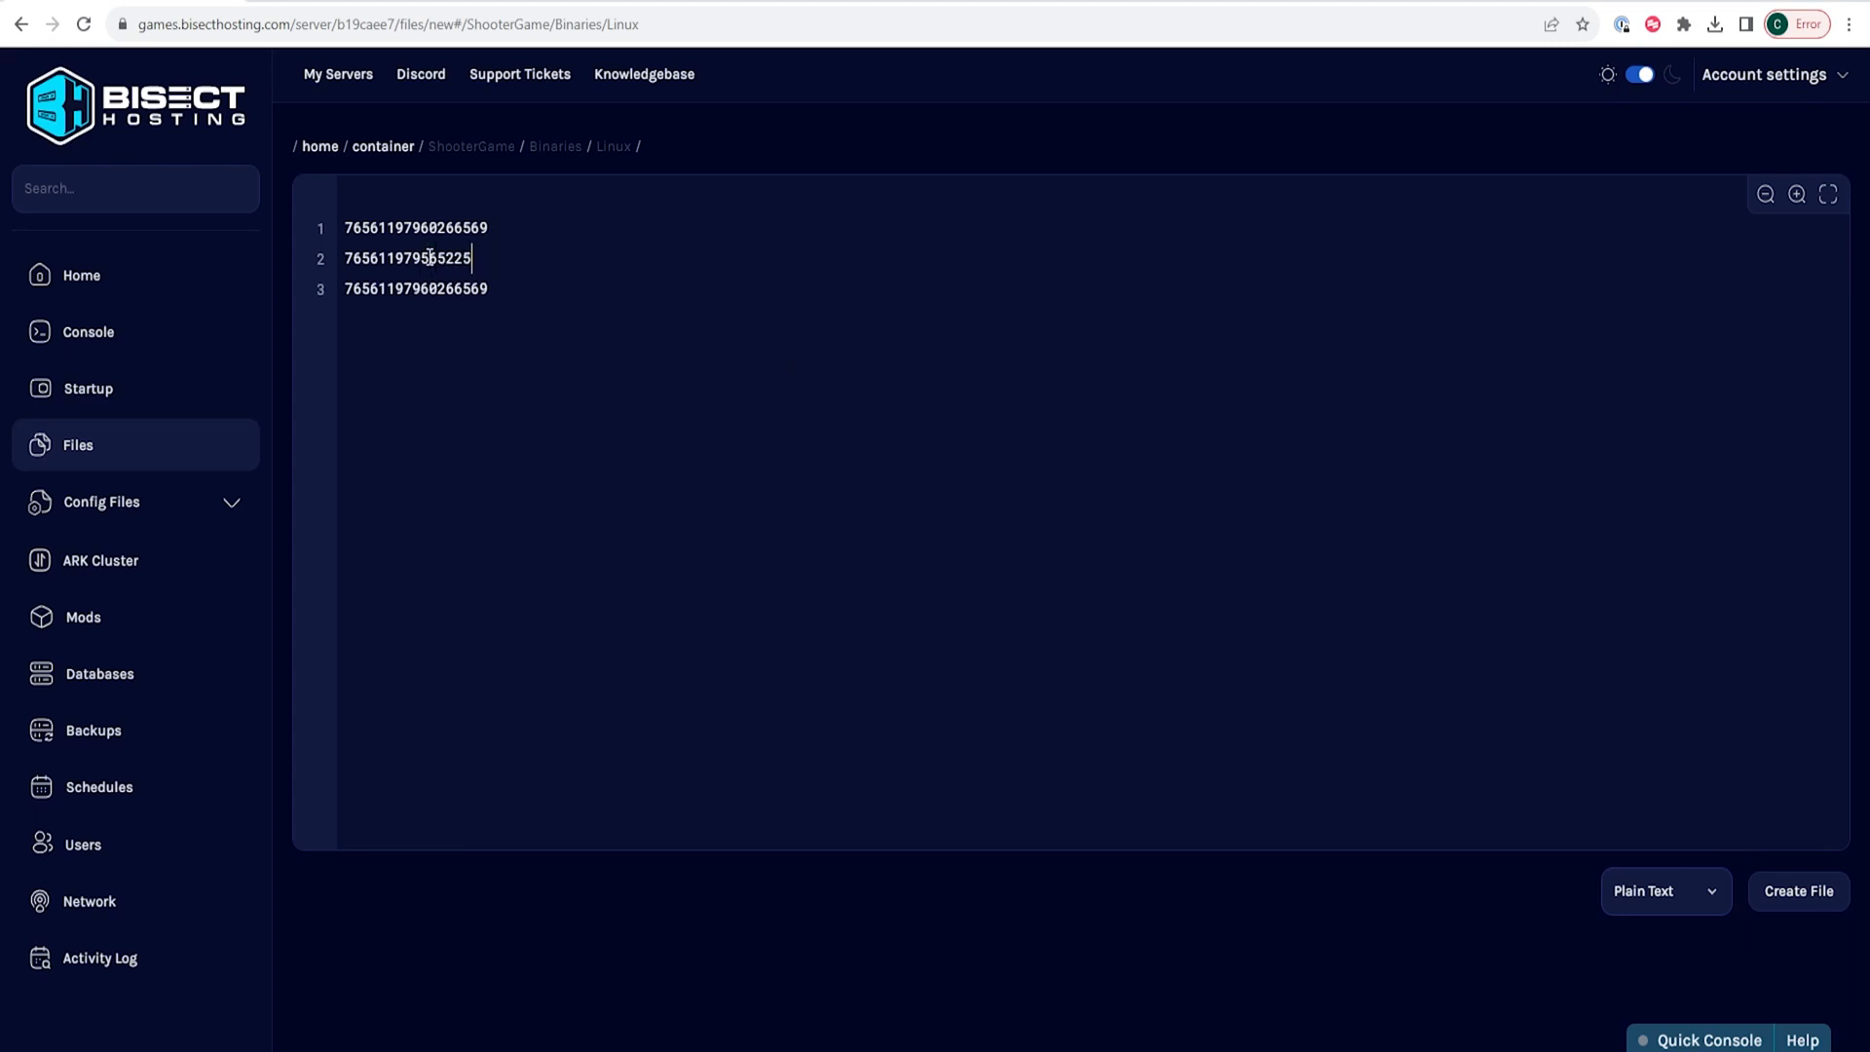
pyautogui.write('423')
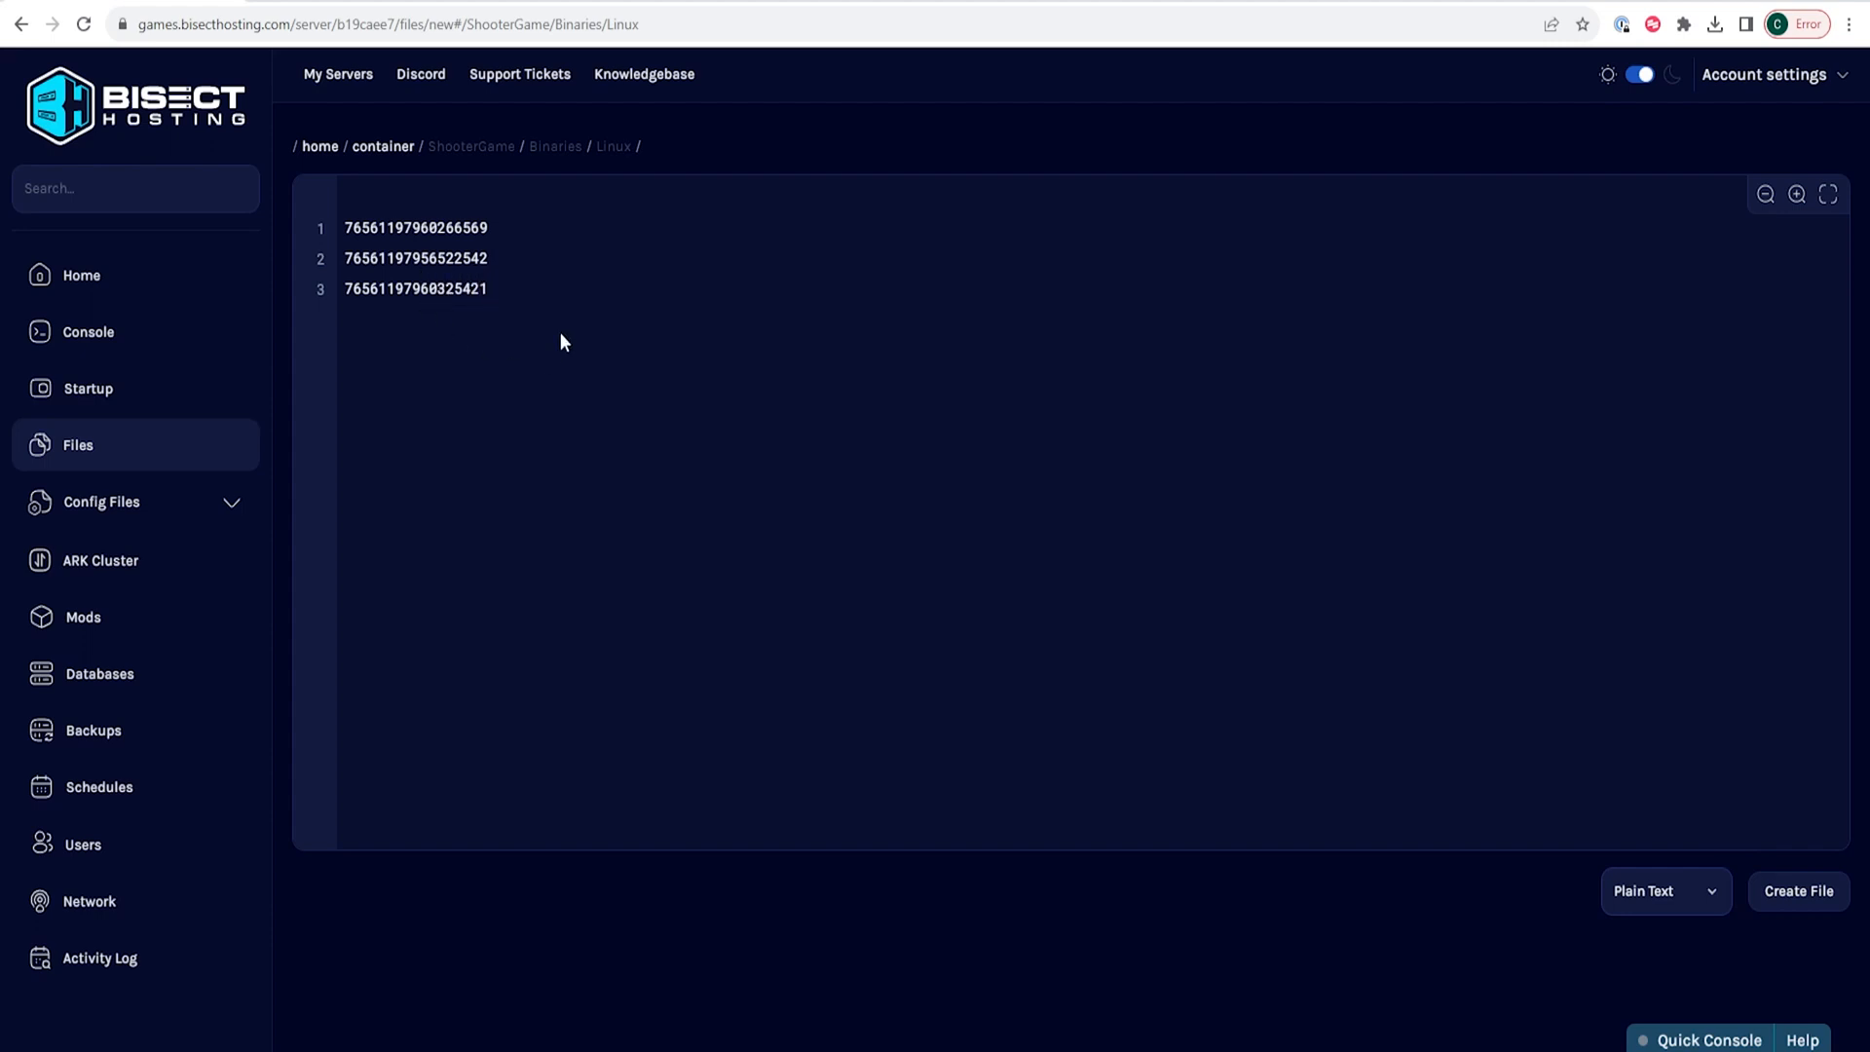
# Step: Save the file in the Linux folder under the name PlayersExclusiveJoinList.txt
pyautogui.click(1797, 891)
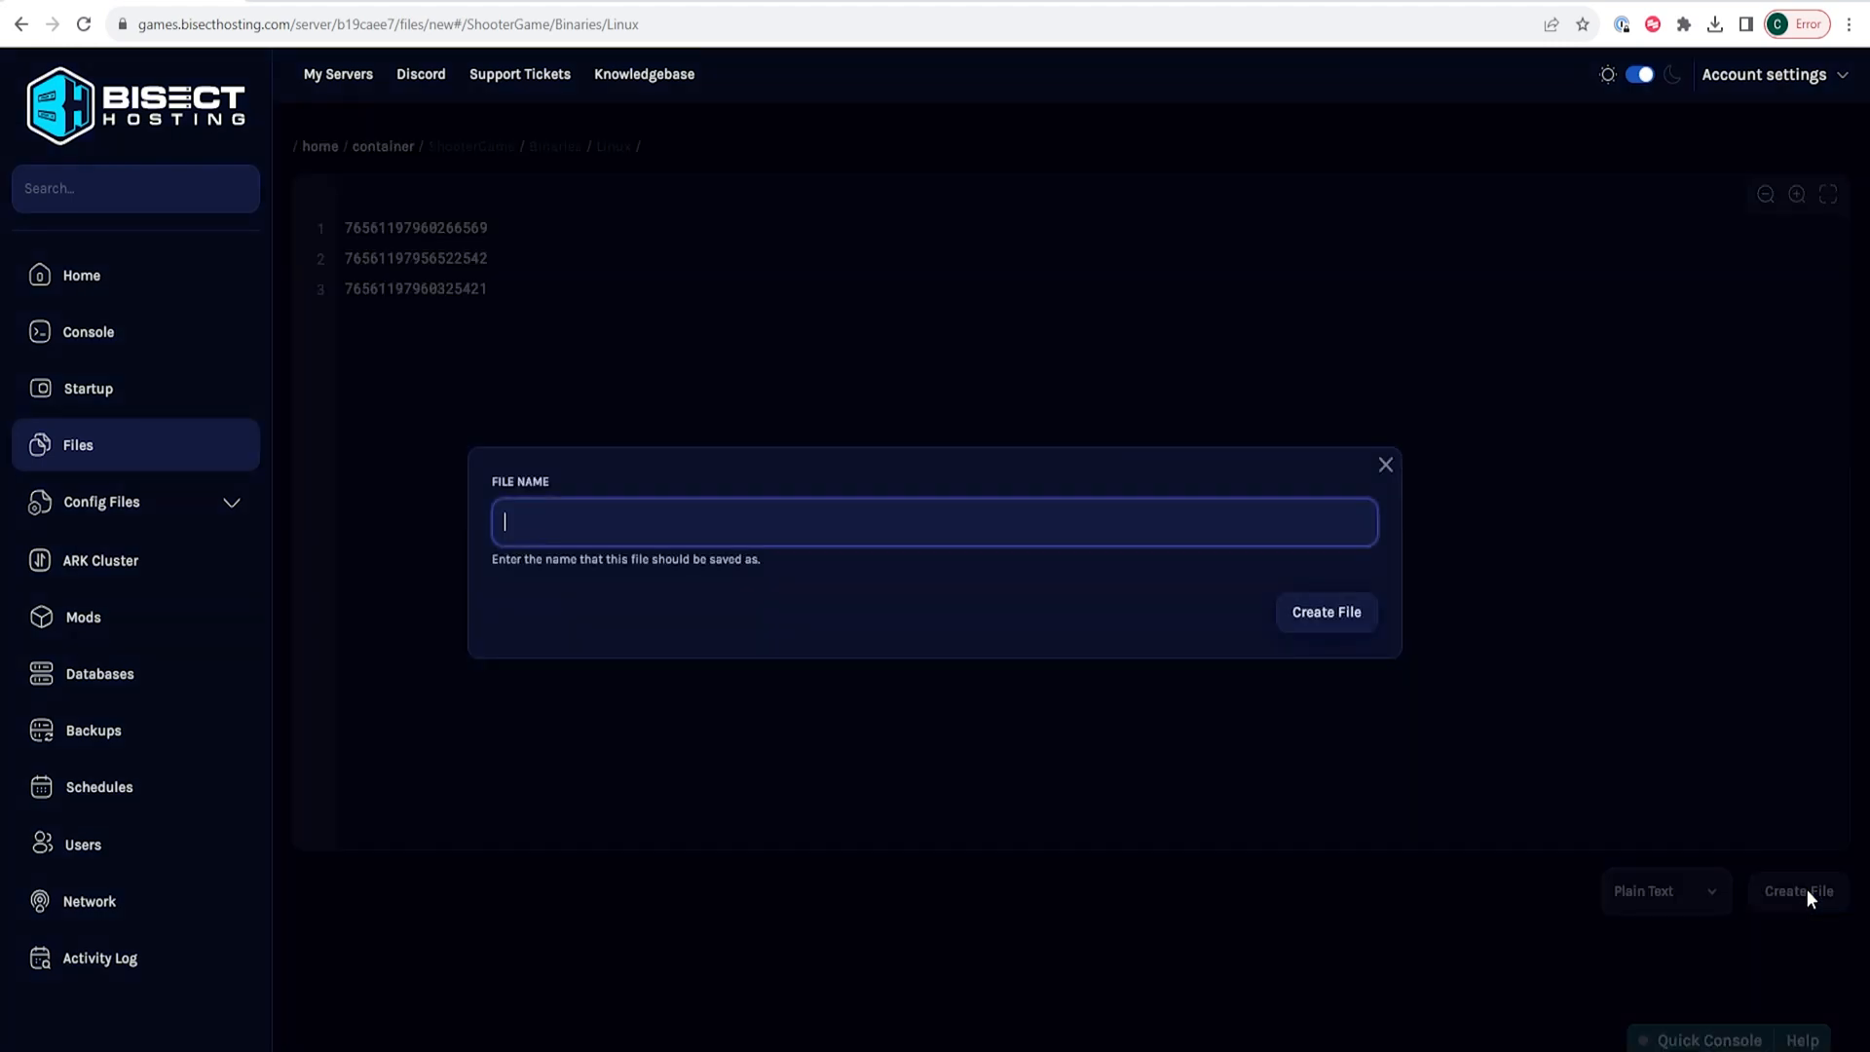
pyautogui.moveTo(903, 561)
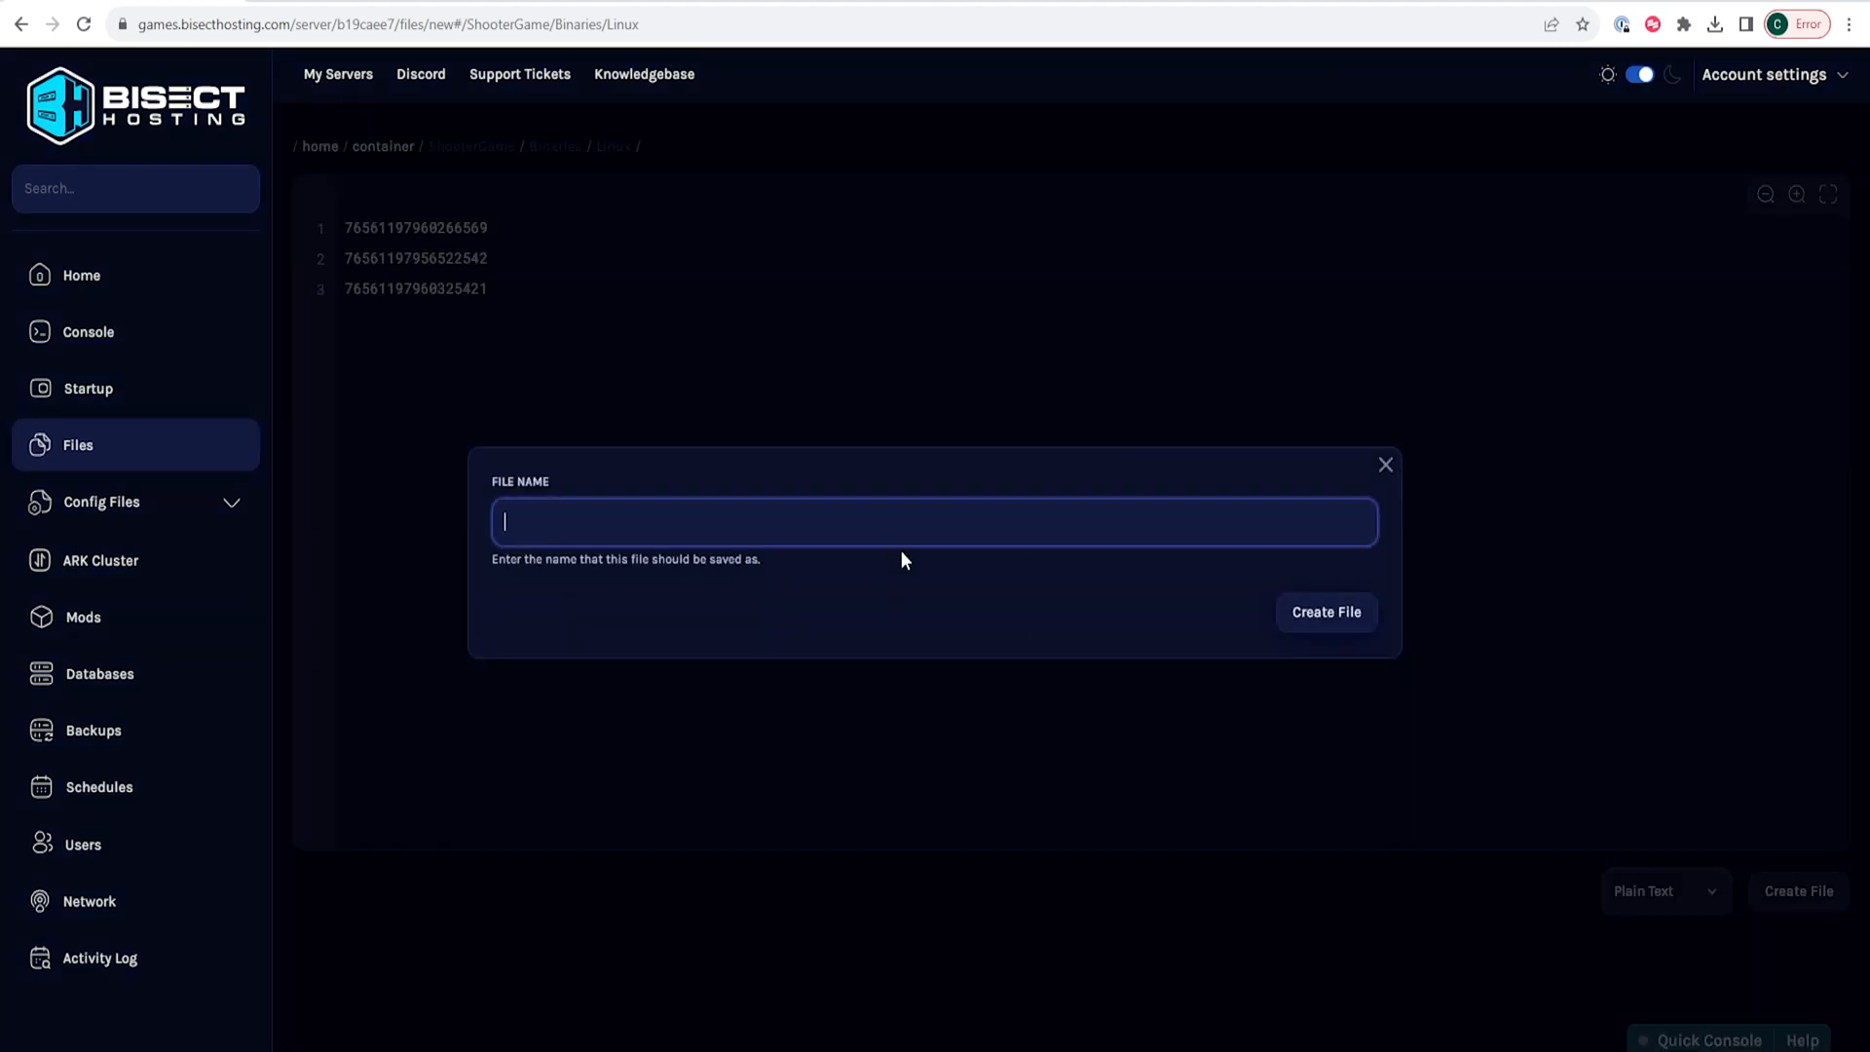
pyautogui.write('PlayersExclusive')
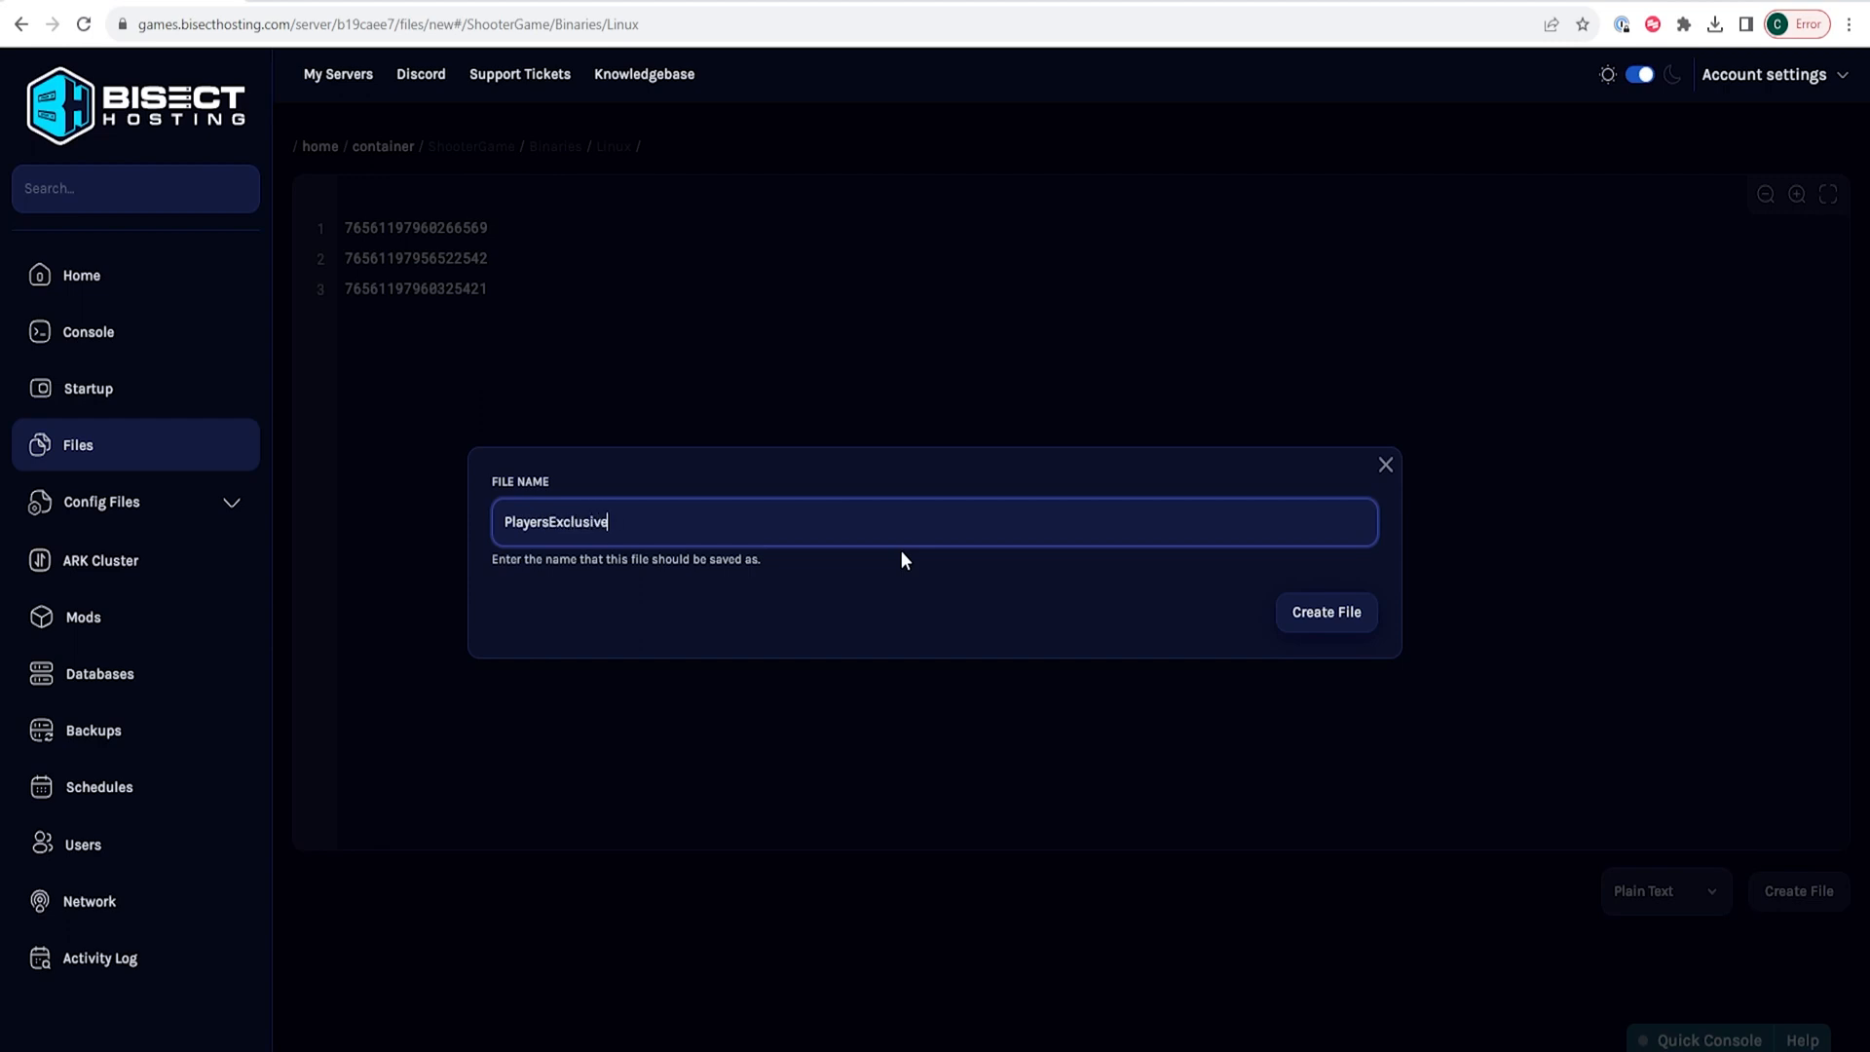
pyautogui.write('JoinList.t')
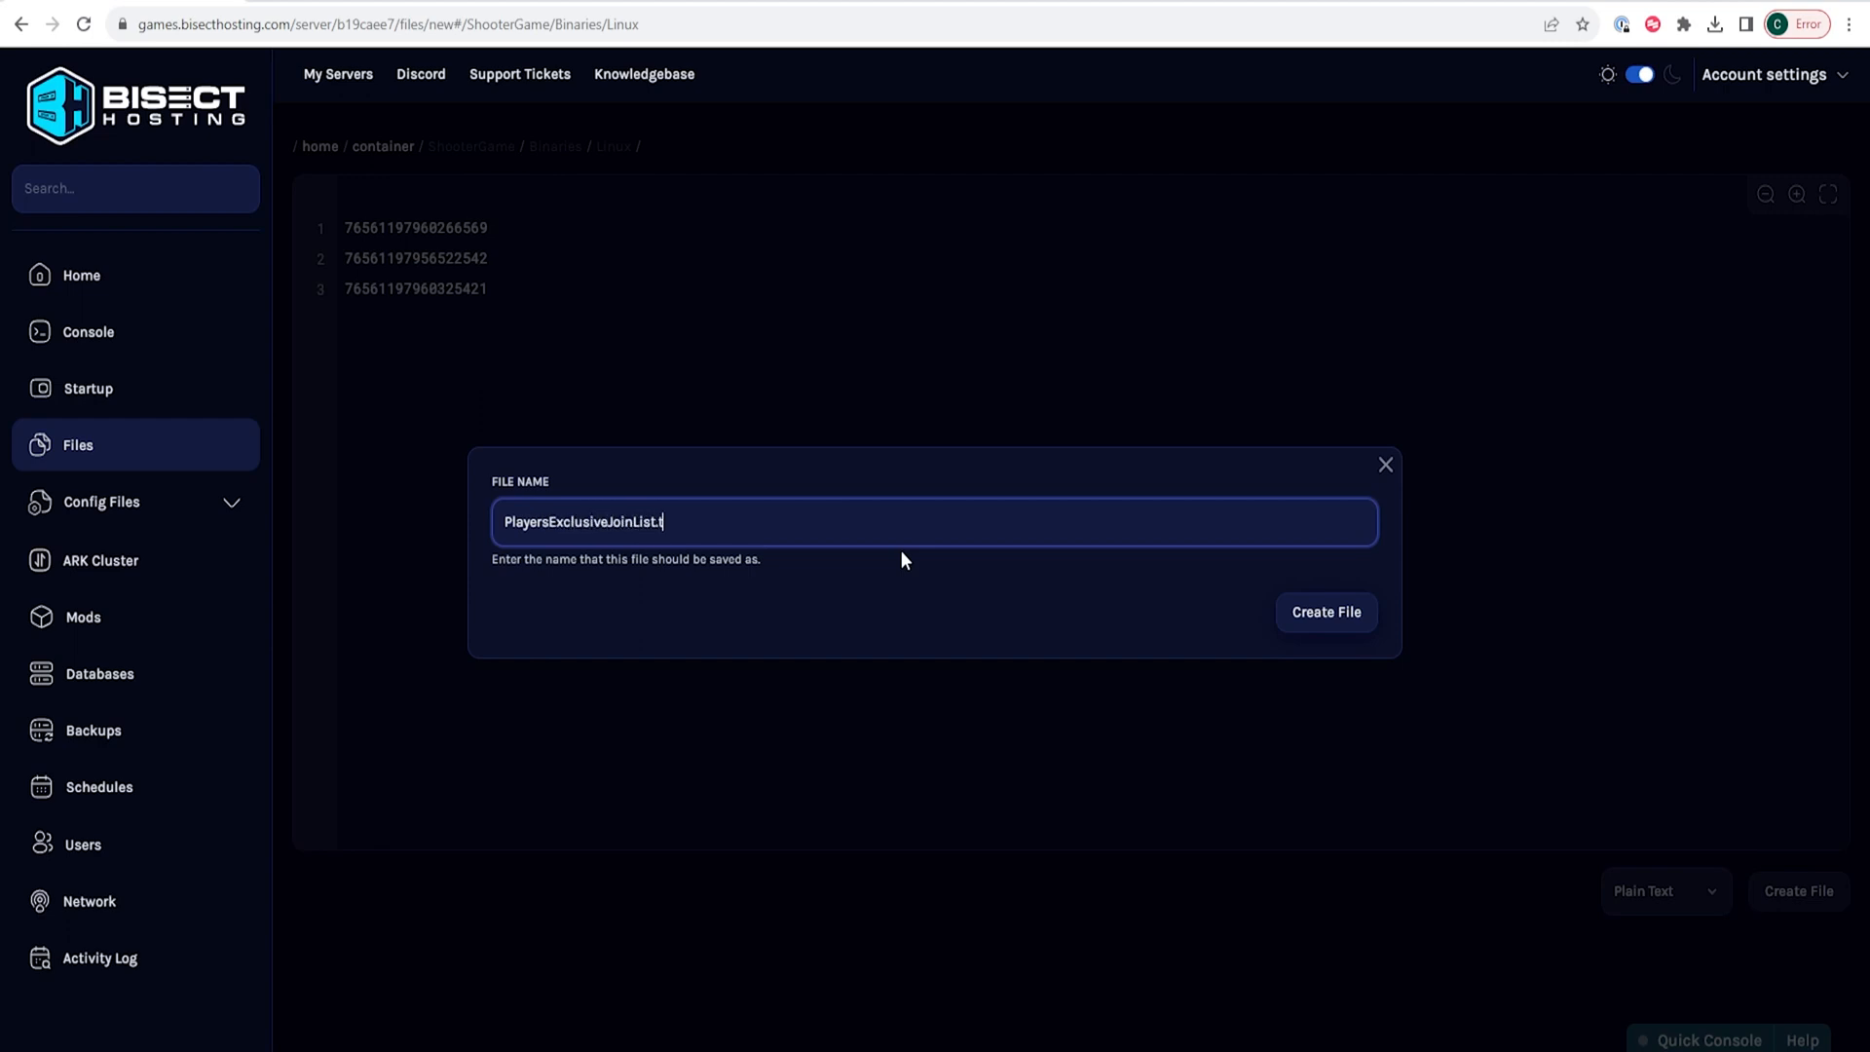
pyautogui.write('txt')
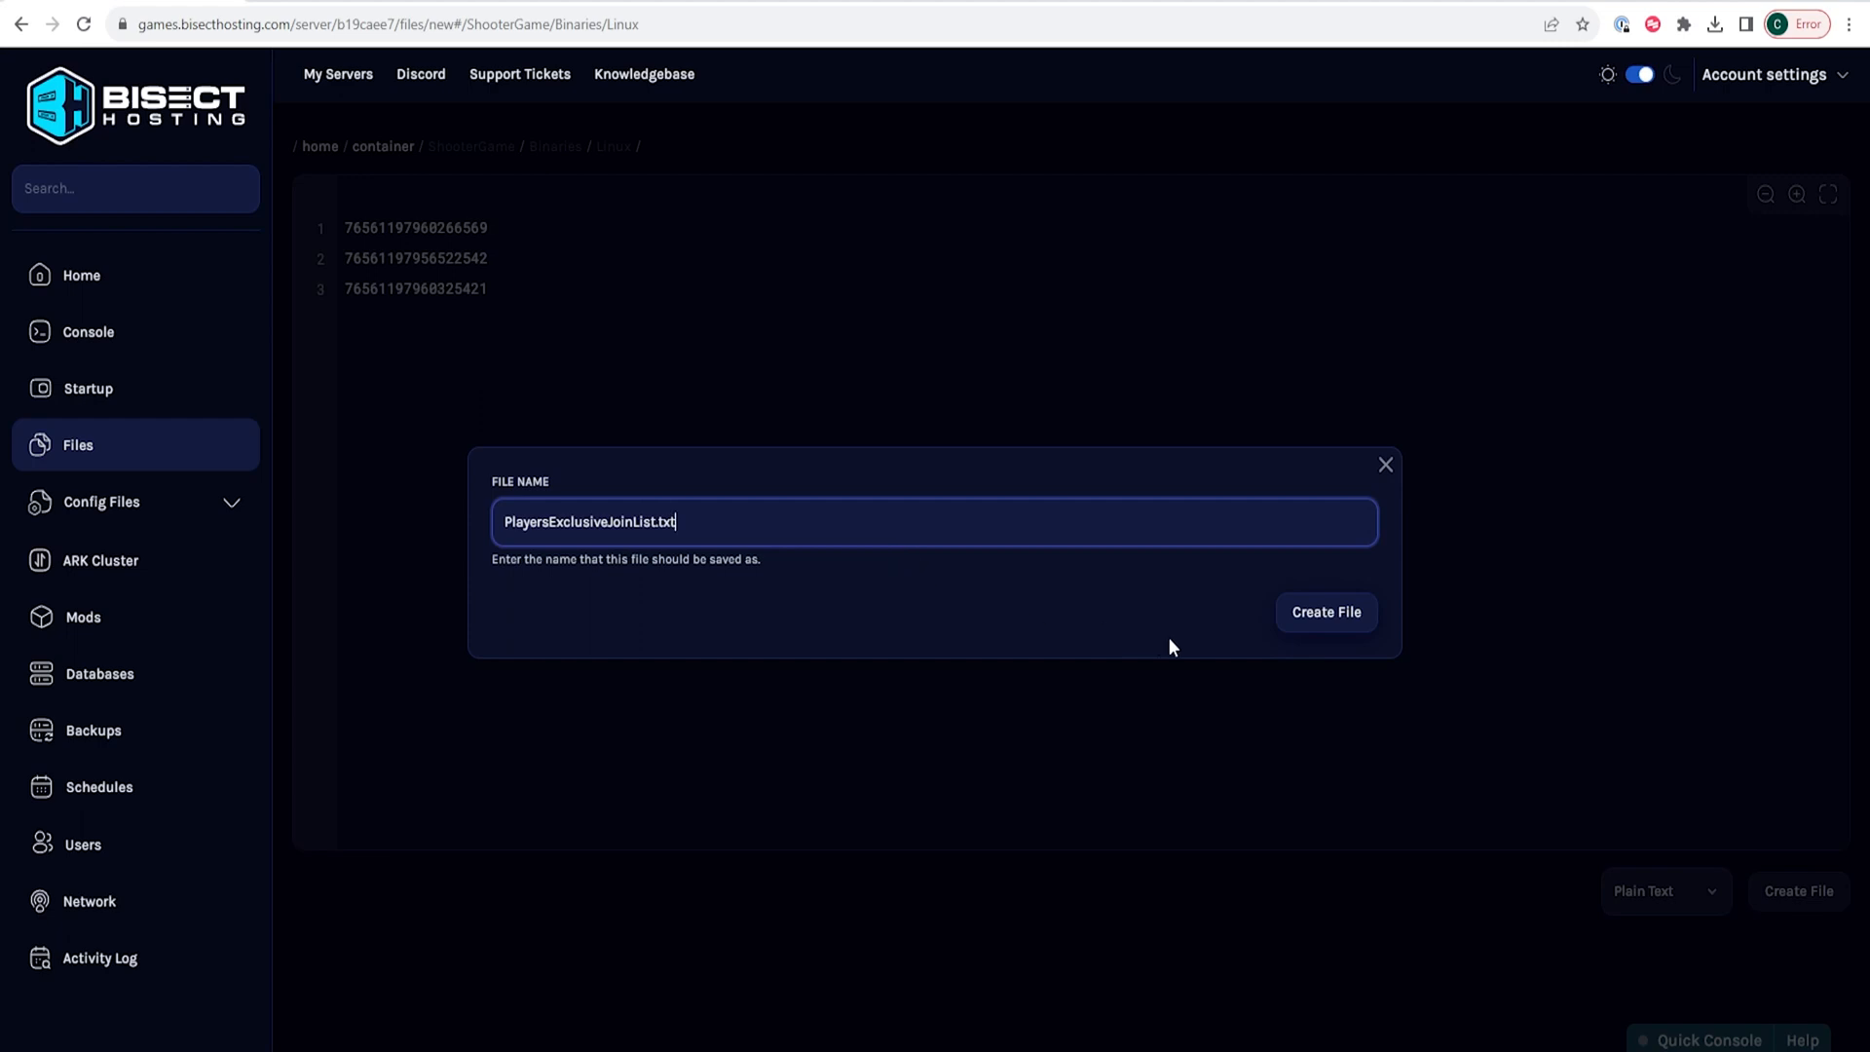
pyautogui.click(1325, 611)
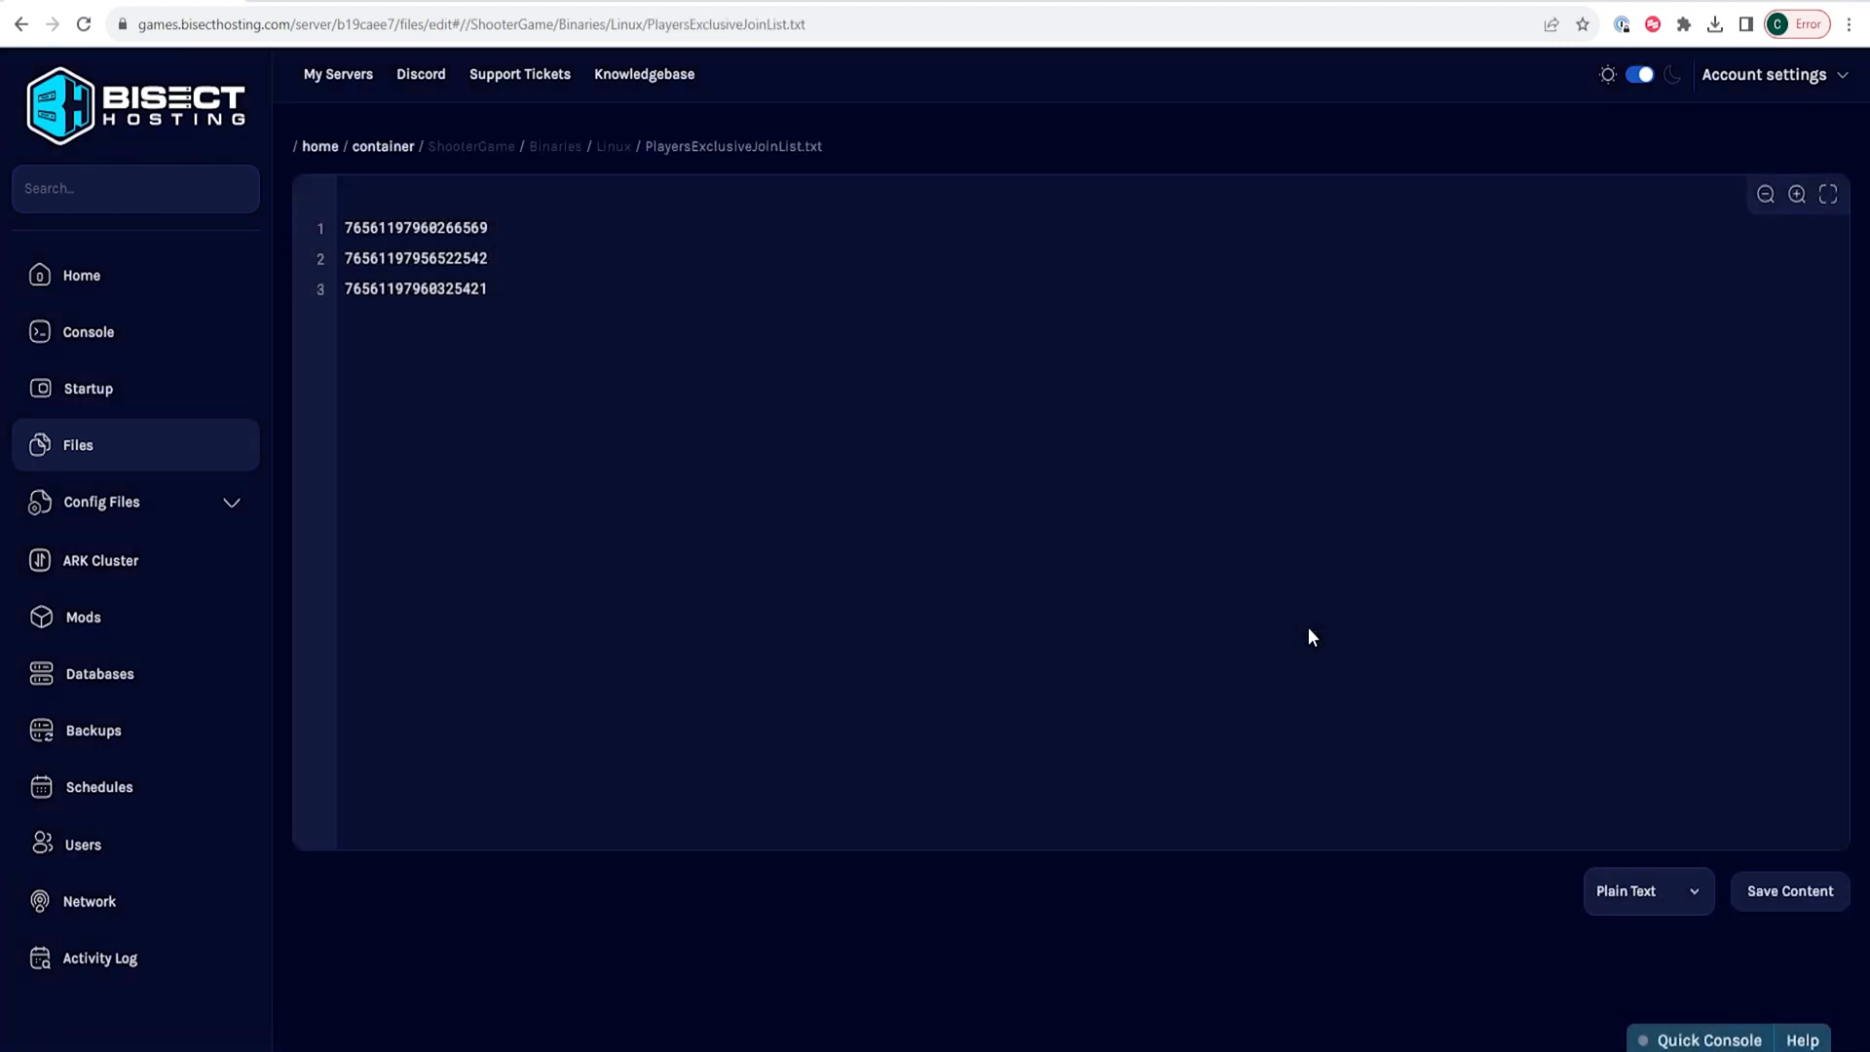
pyautogui.moveTo(80, 275)
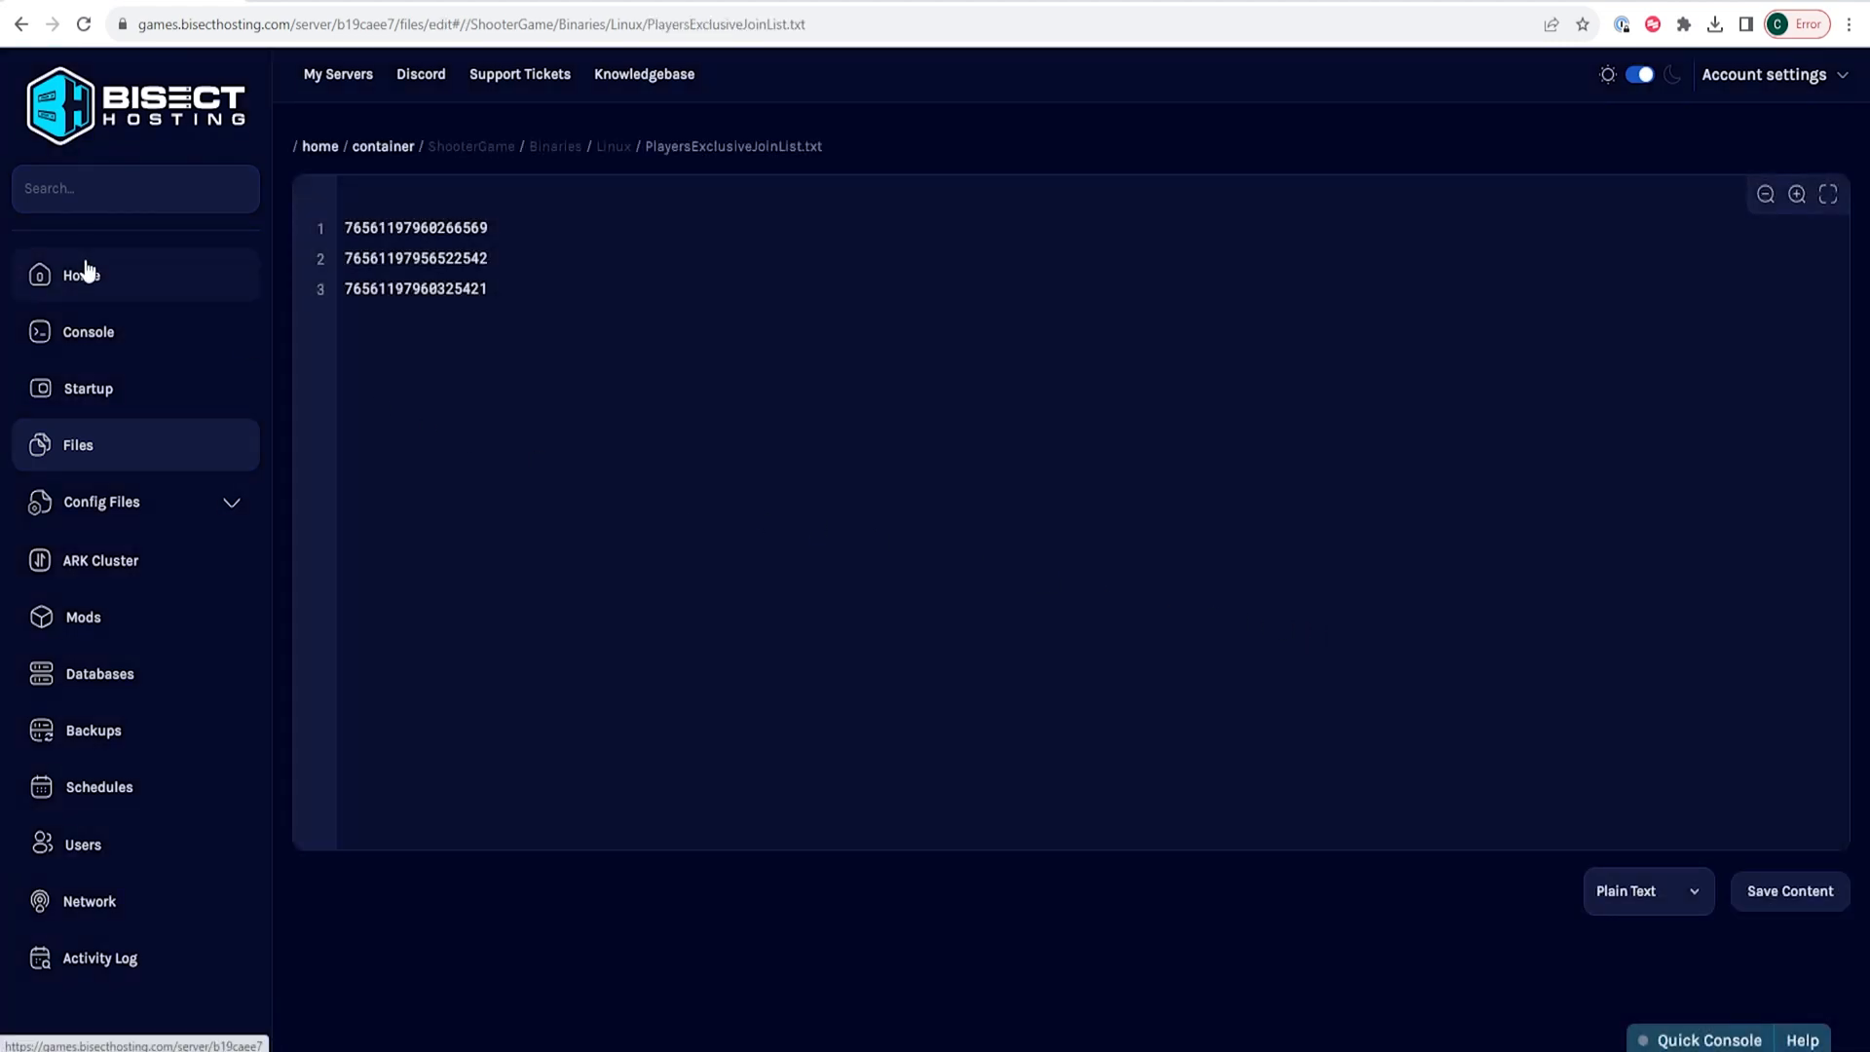
# Step: Return to the Ark Server home page and start the server
pyautogui.click(81, 274)
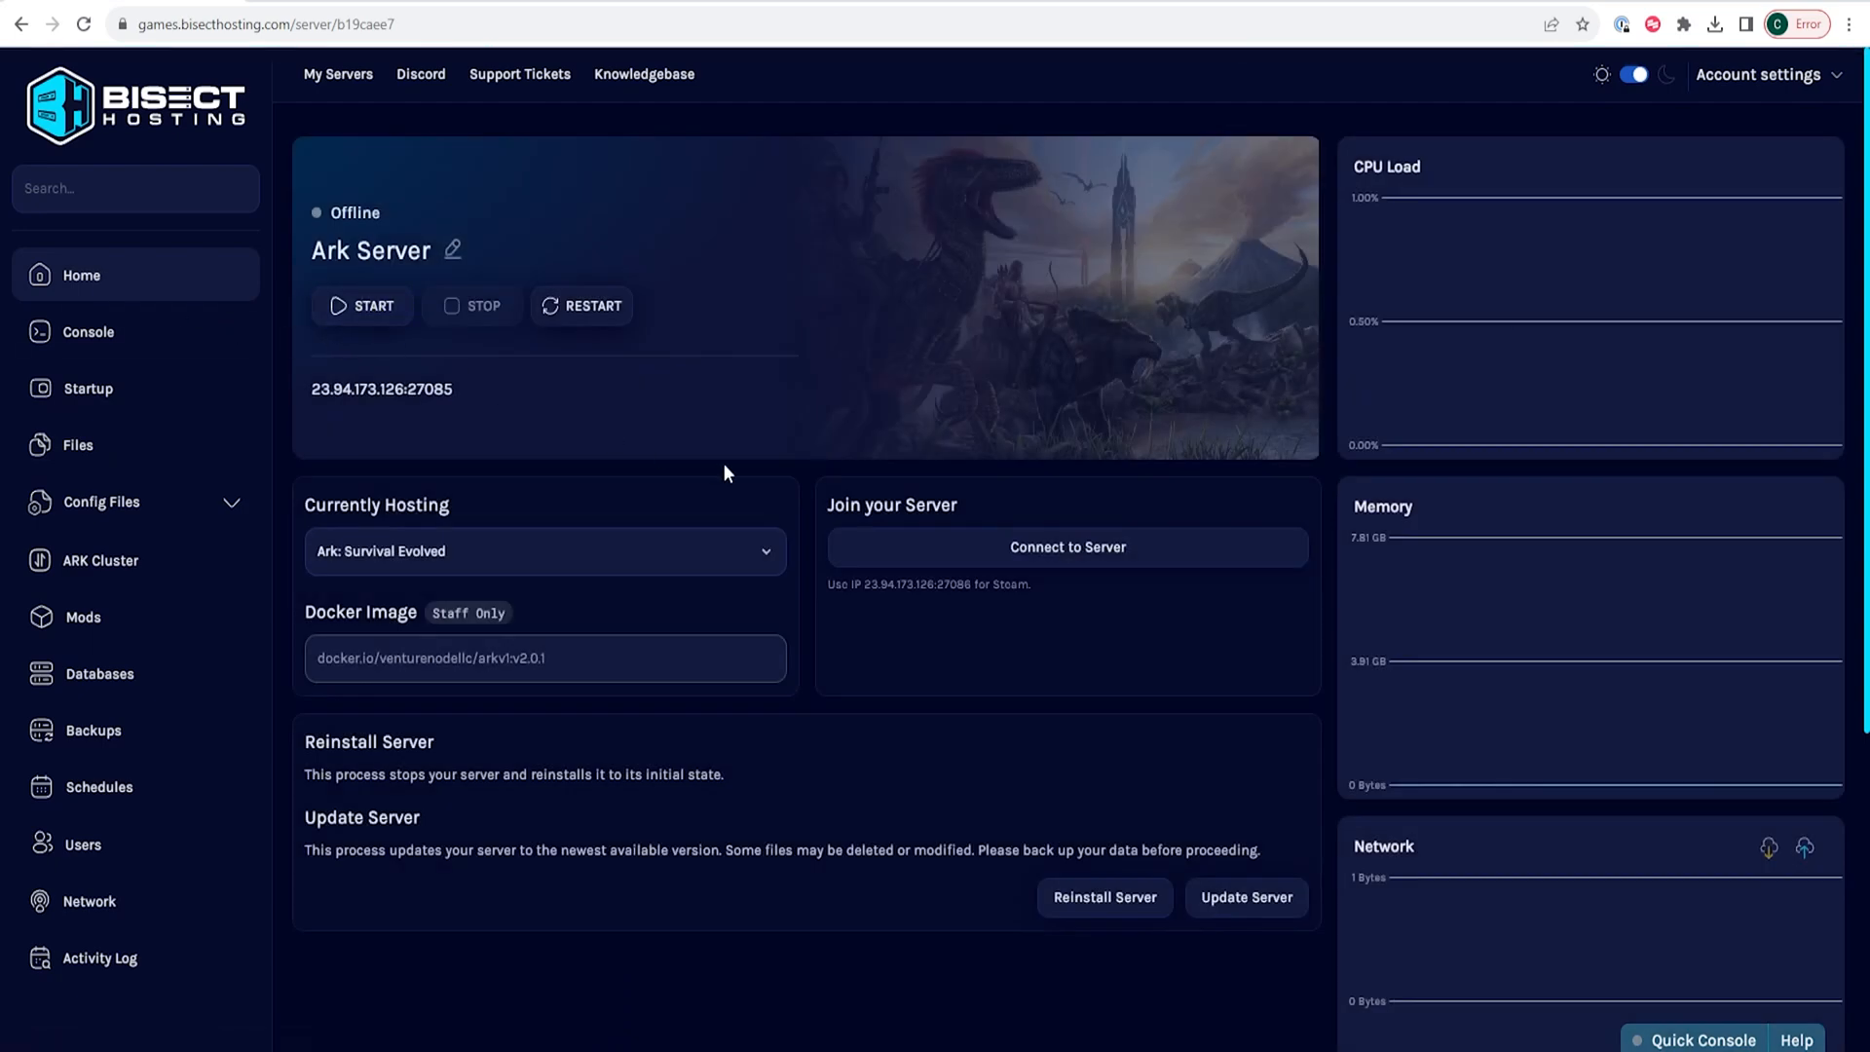
pyautogui.click(362, 305)
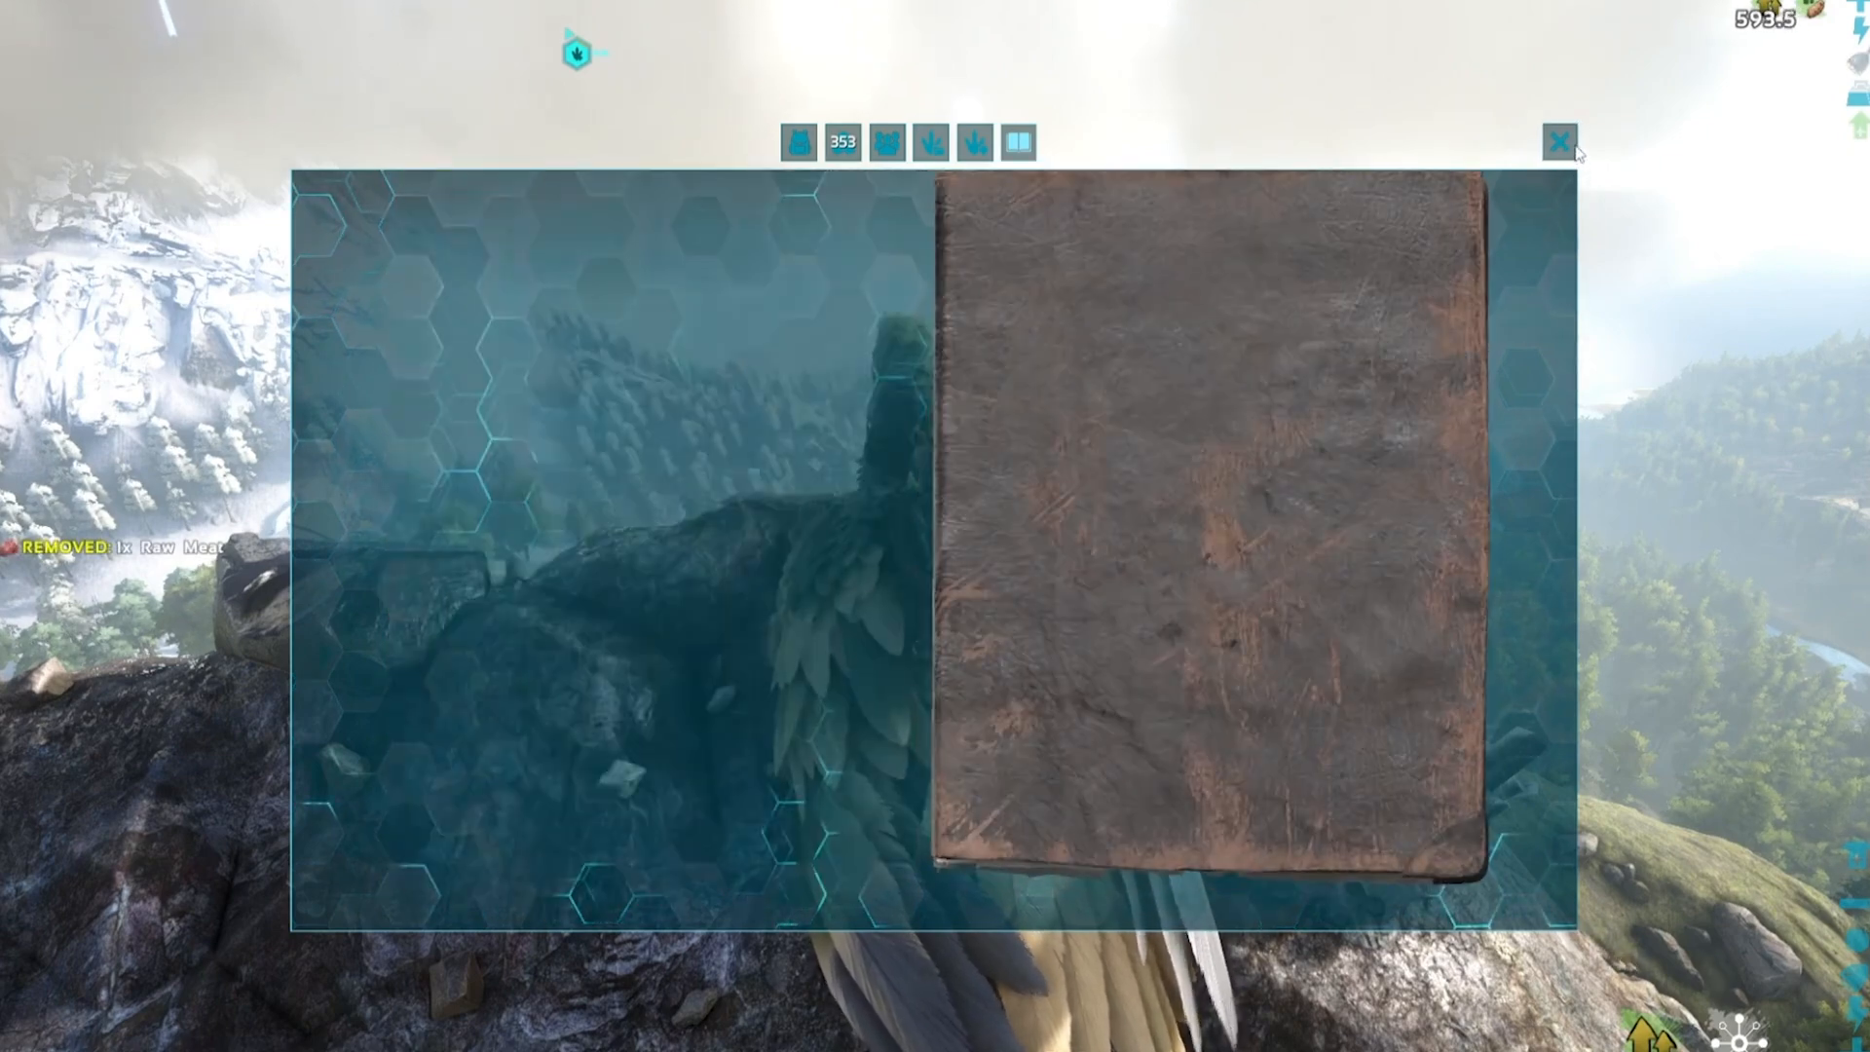
# Step: Close the ARK inventory window to view the Argentavis on the peak
pyautogui.click(1562, 140)
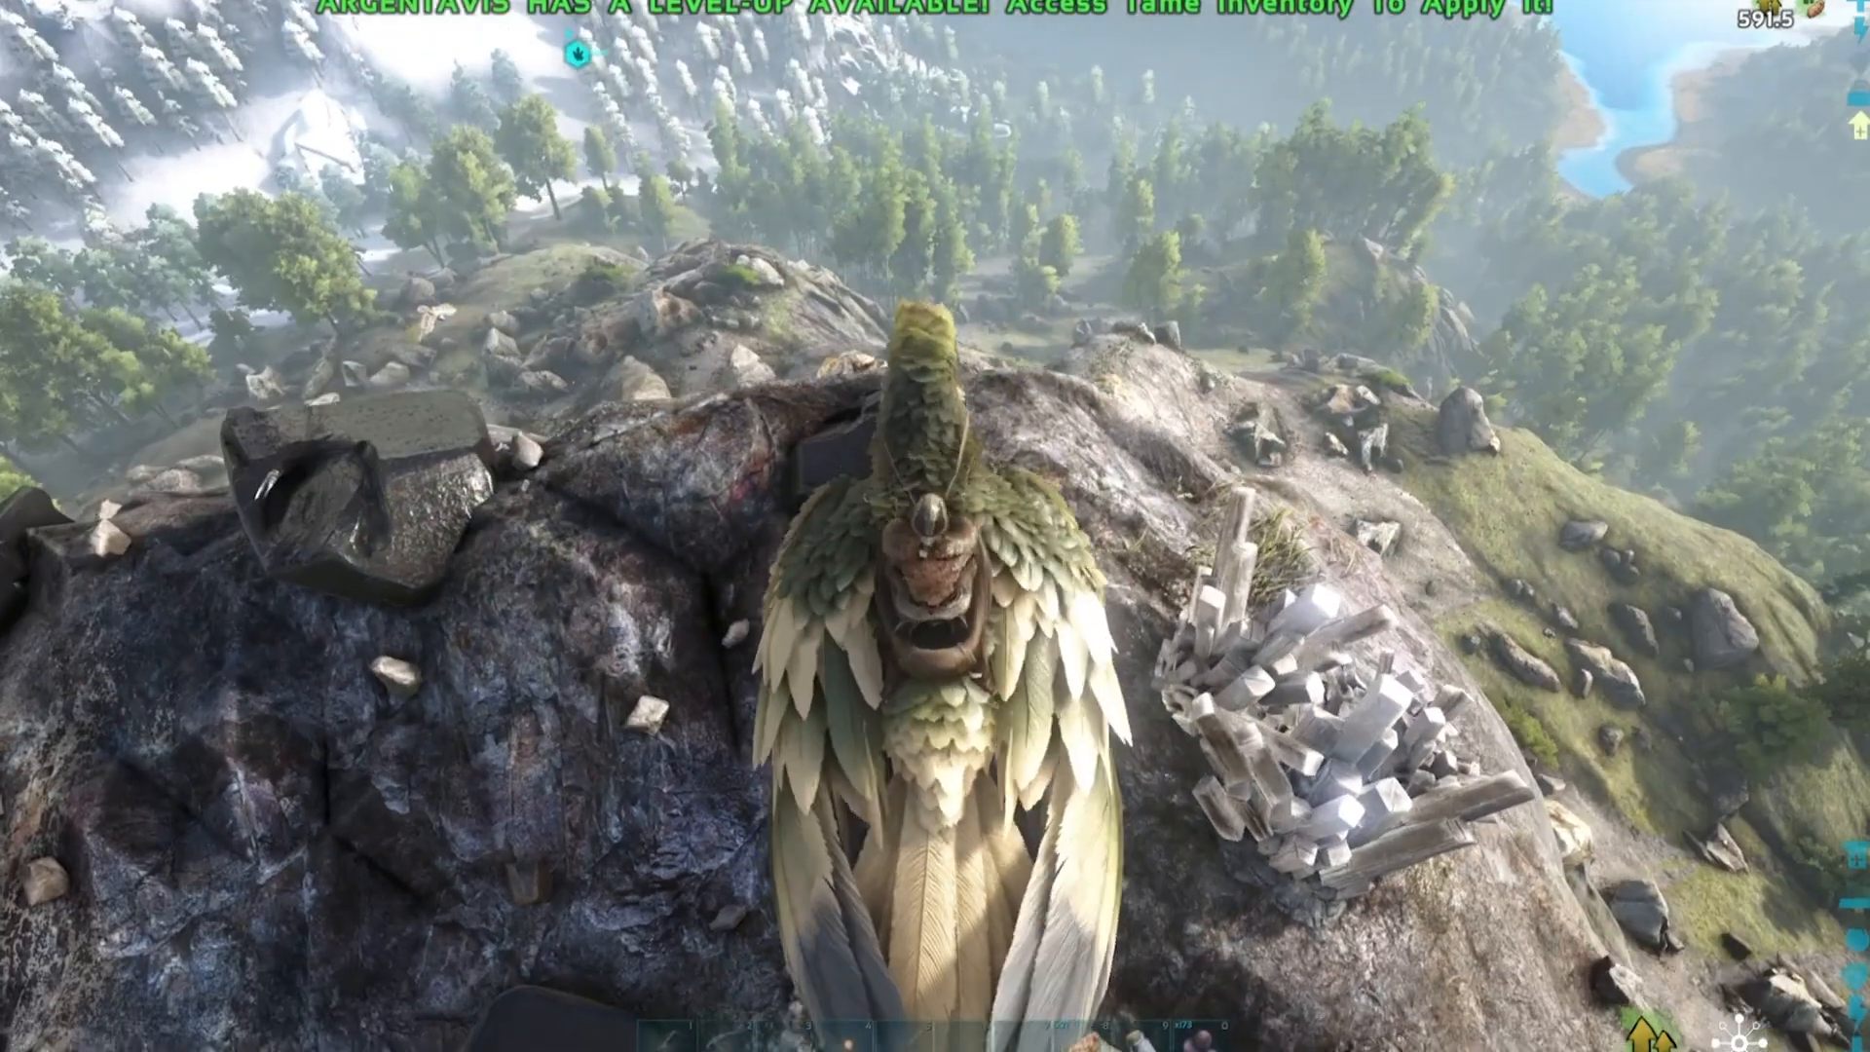